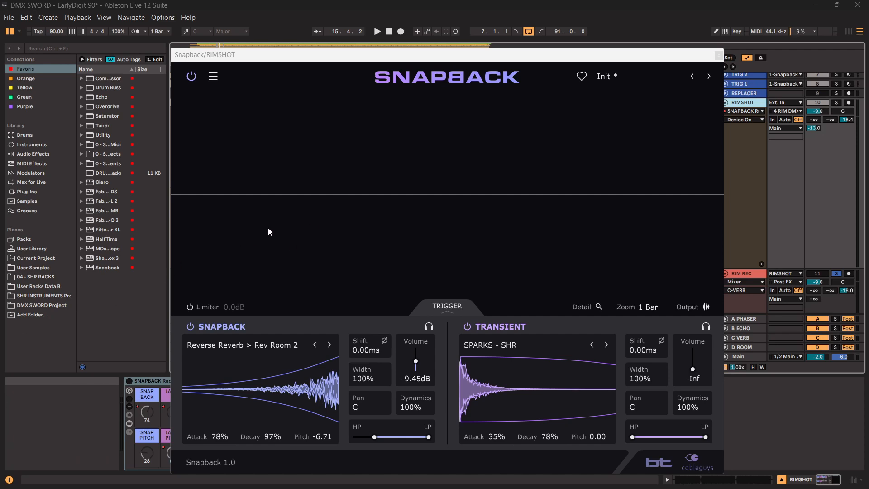
mouse_move(437, 360)
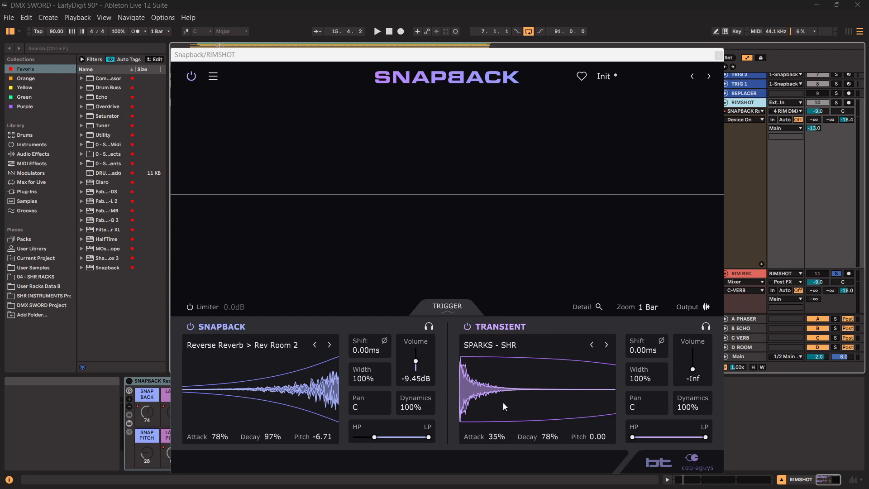
mouse_move(339, 373)
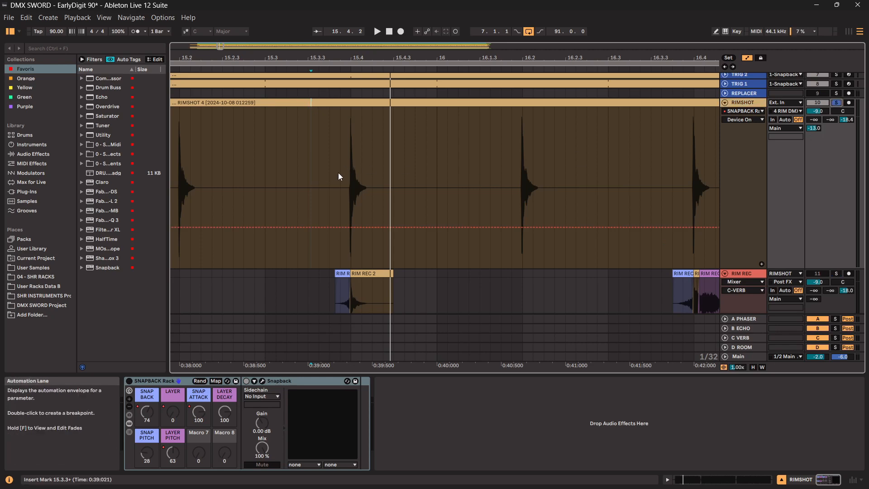
Solo the KICK track with its CG-SNAPBACK rack showing.
click(377, 31)
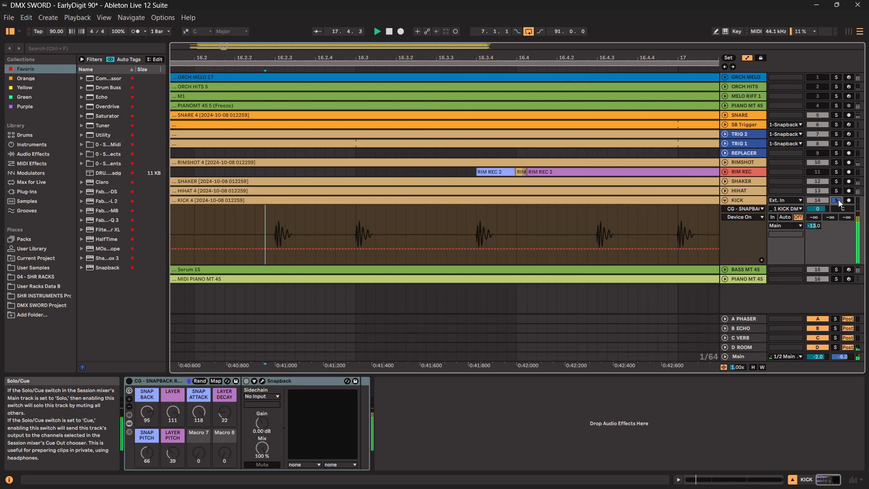
click(377, 31)
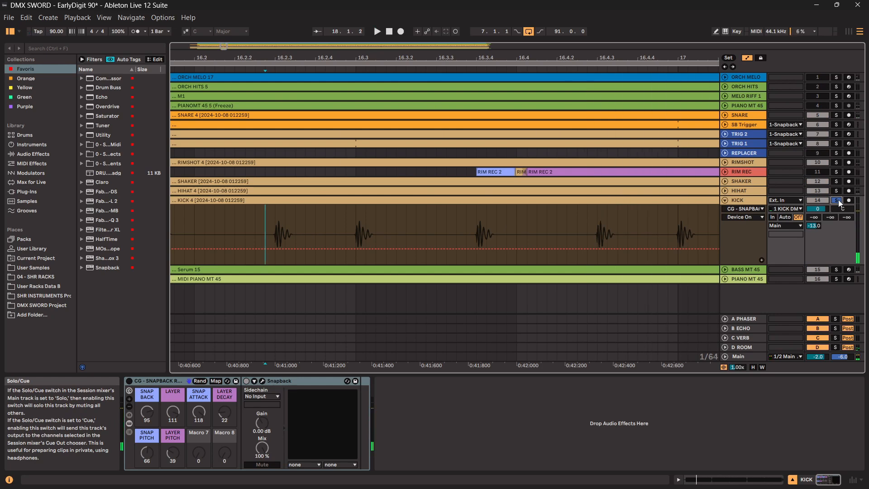
click(378, 31)
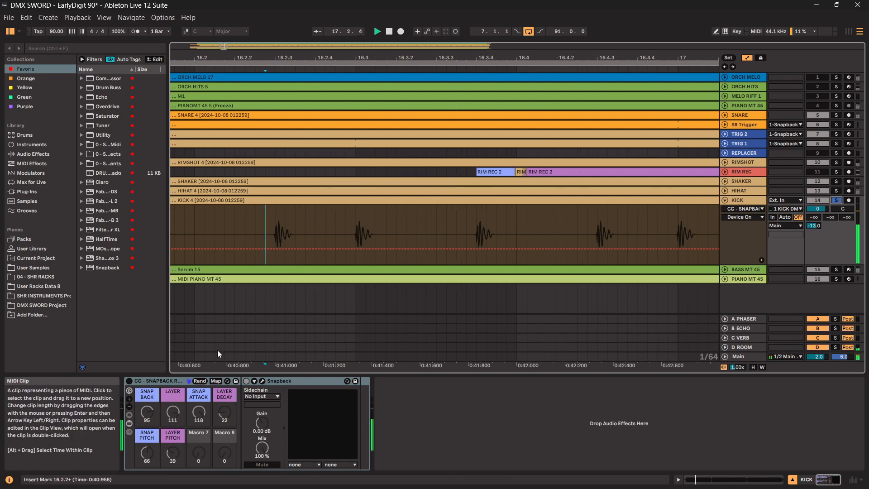
mouse_move(128, 382)
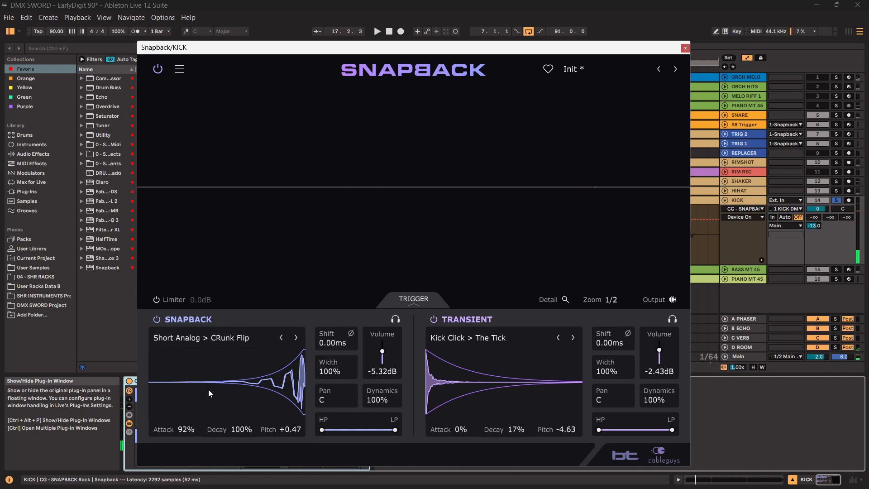
mouse_move(461, 375)
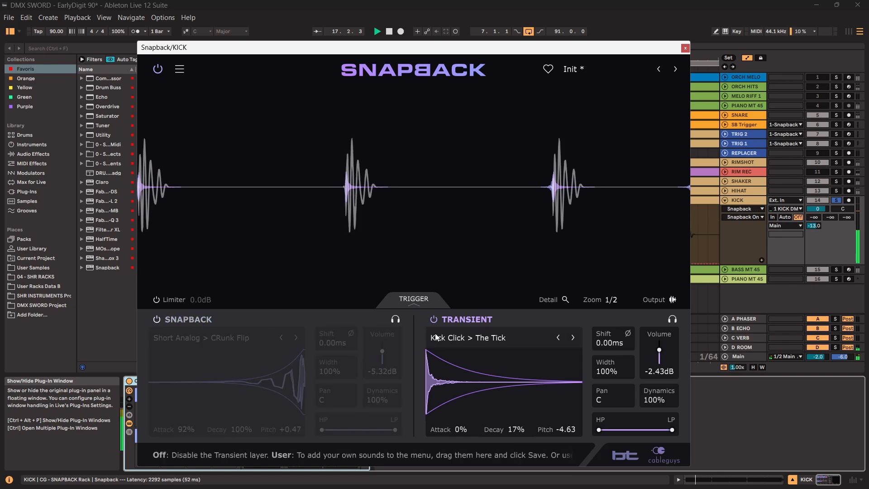
Hear the kick's Snapback and Transient layers alone and together, leaving both active.
click(432, 318)
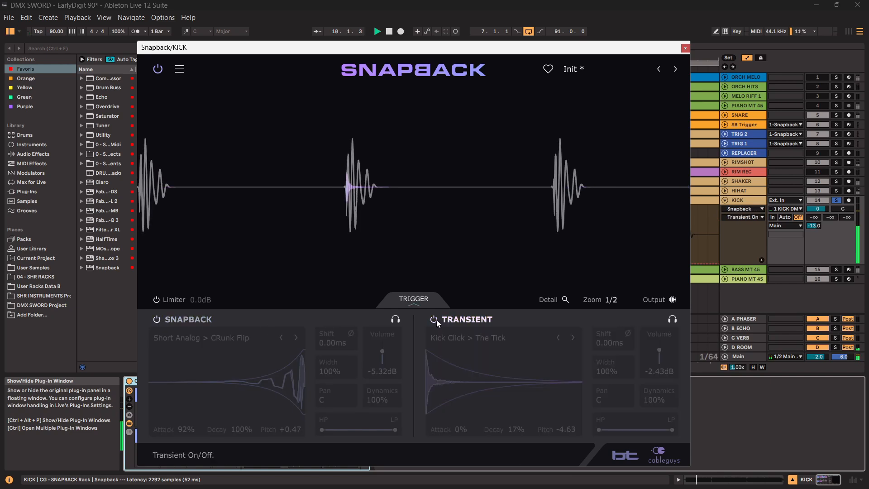
click(157, 319)
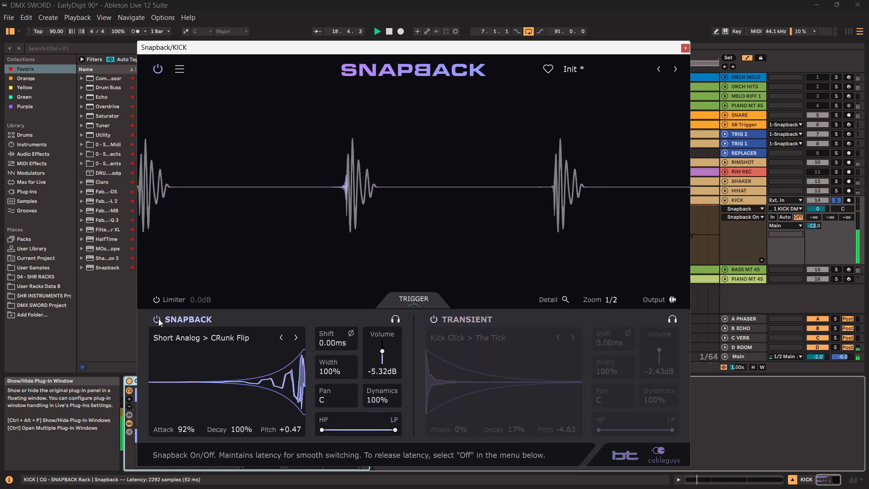
mouse_move(433, 319)
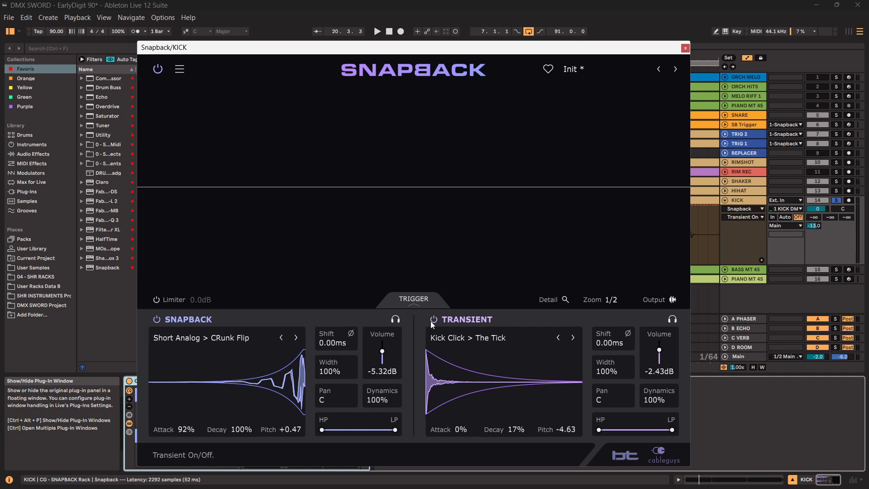
click(376, 31)
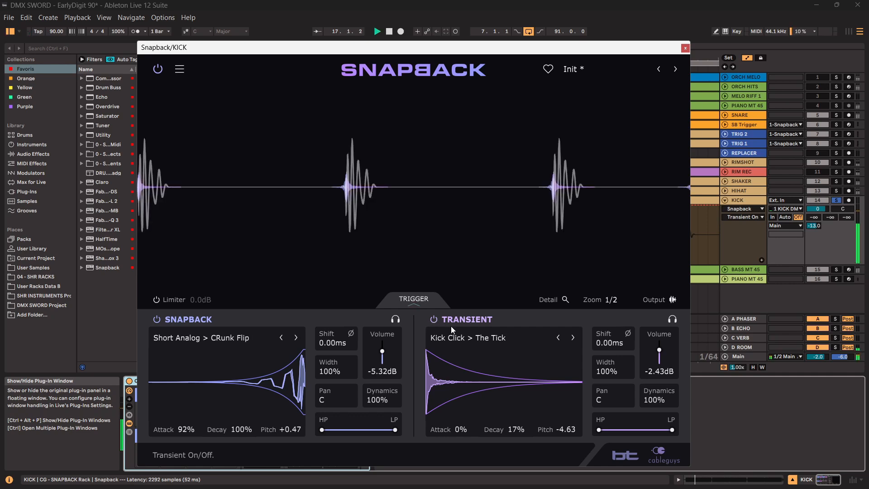
mouse_move(395, 319)
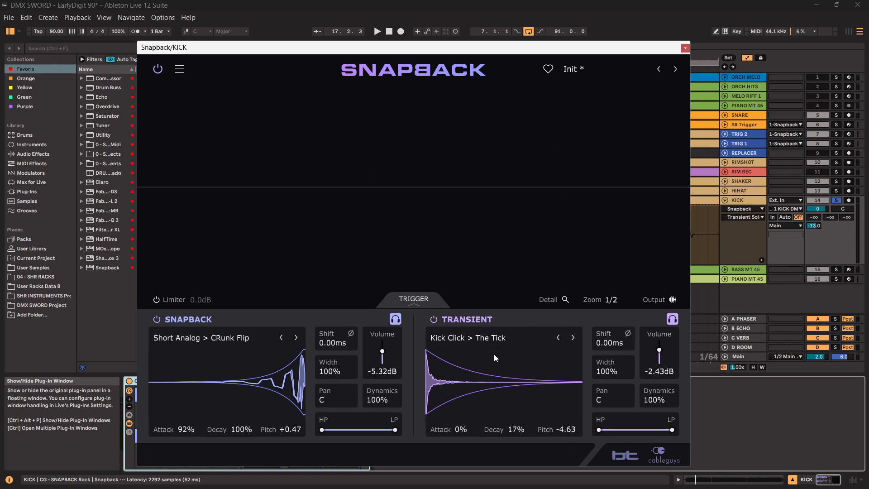
click(376, 31)
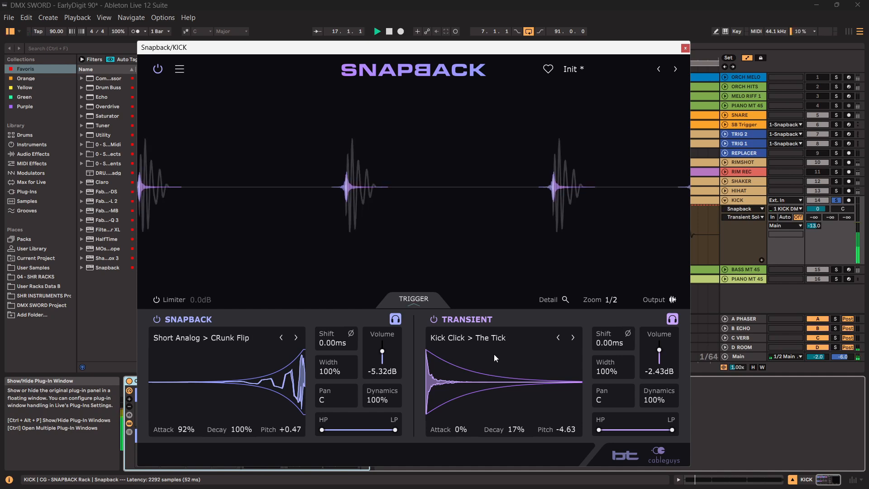
mouse_move(395, 319)
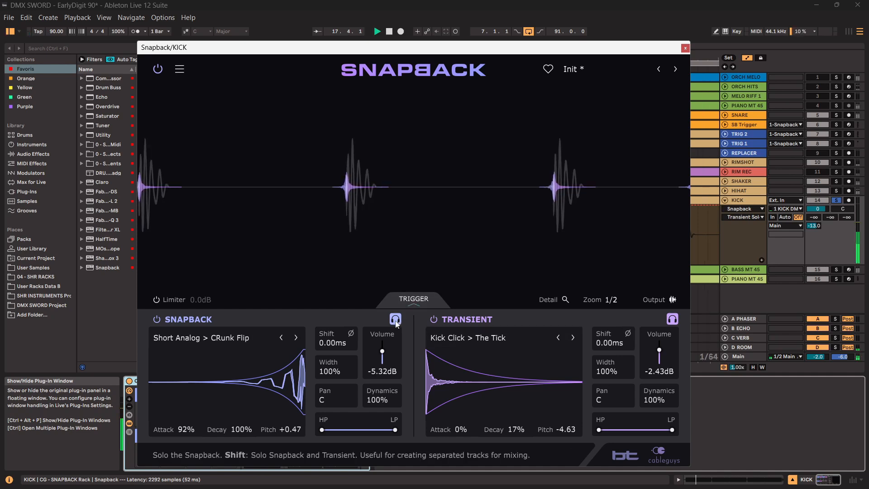
click(671, 319)
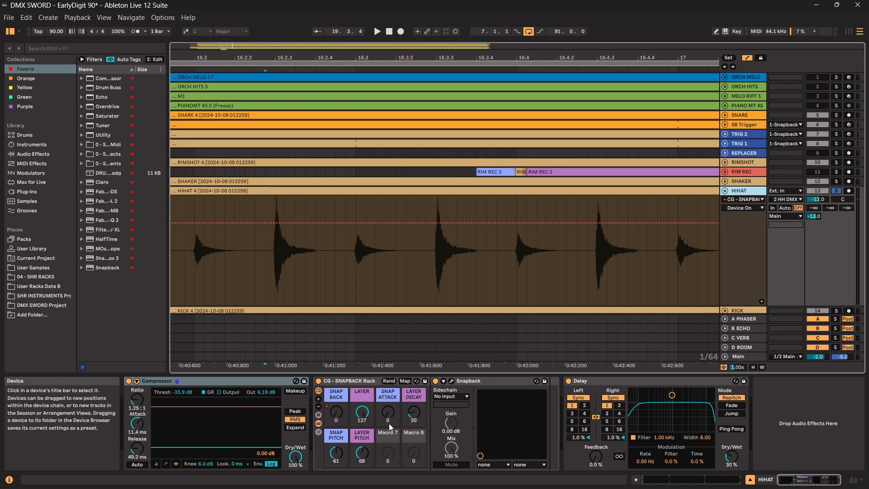
mouse_move(335, 412)
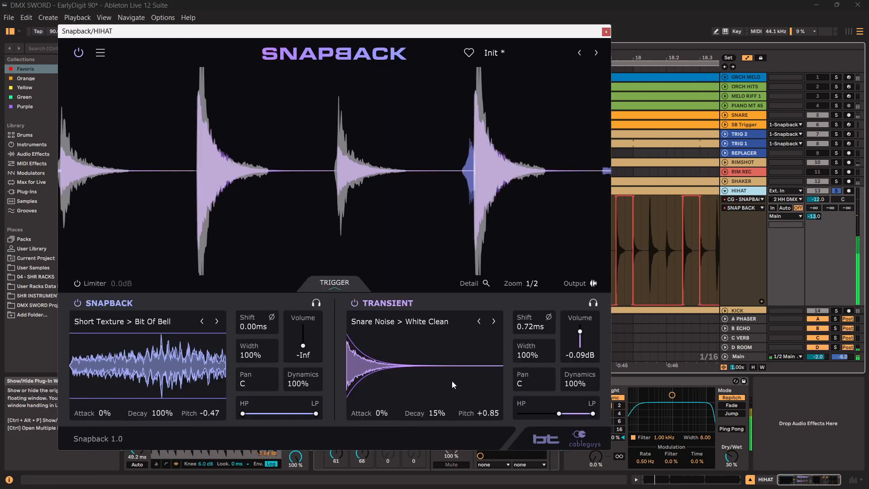
drag(303, 343, 303, 330)
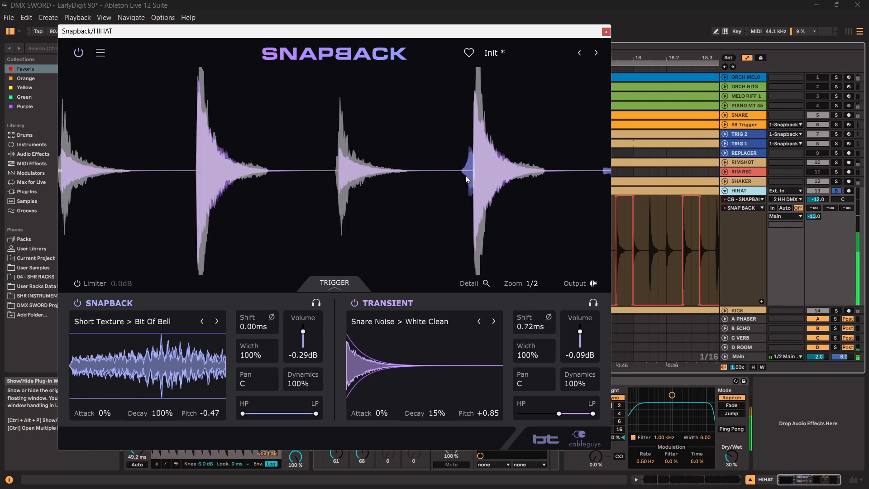
drag(302, 330, 303, 355)
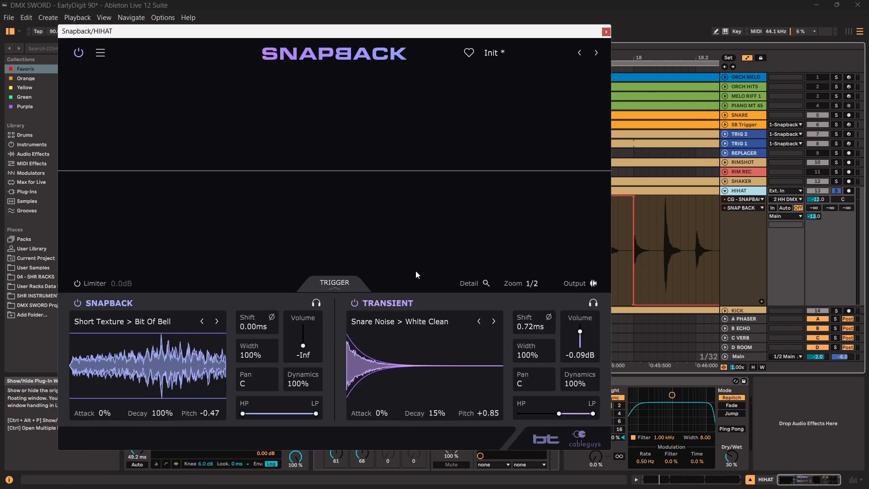
mouse_move(379, 373)
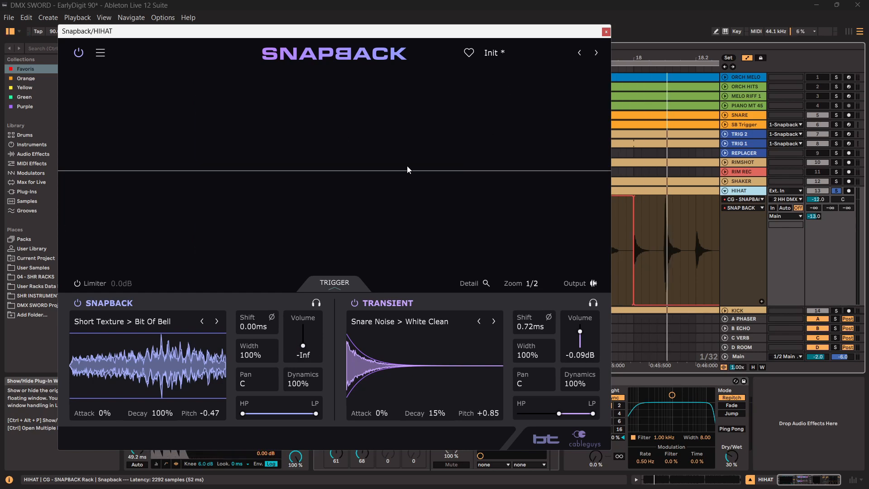
mouse_move(386, 187)
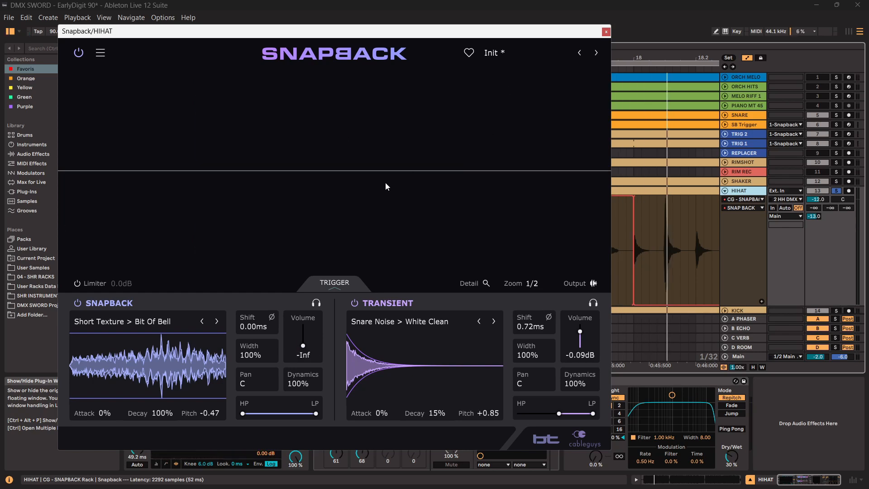
mouse_move(334, 284)
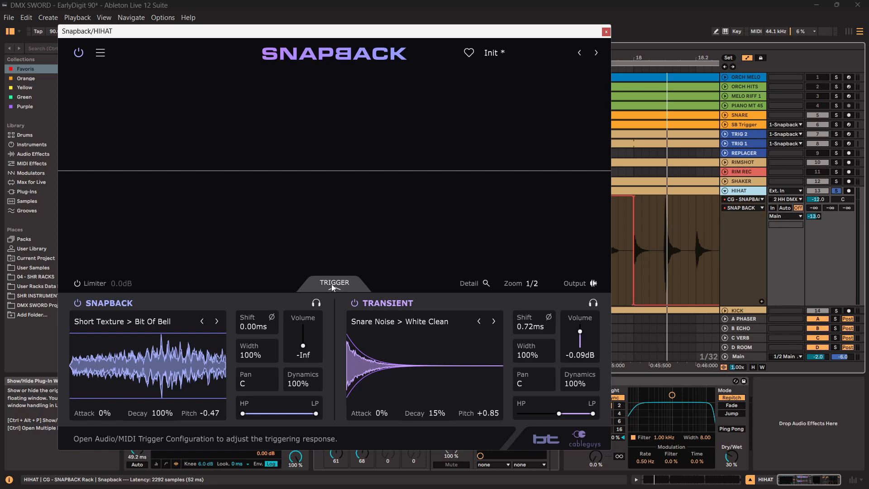
click(604, 31)
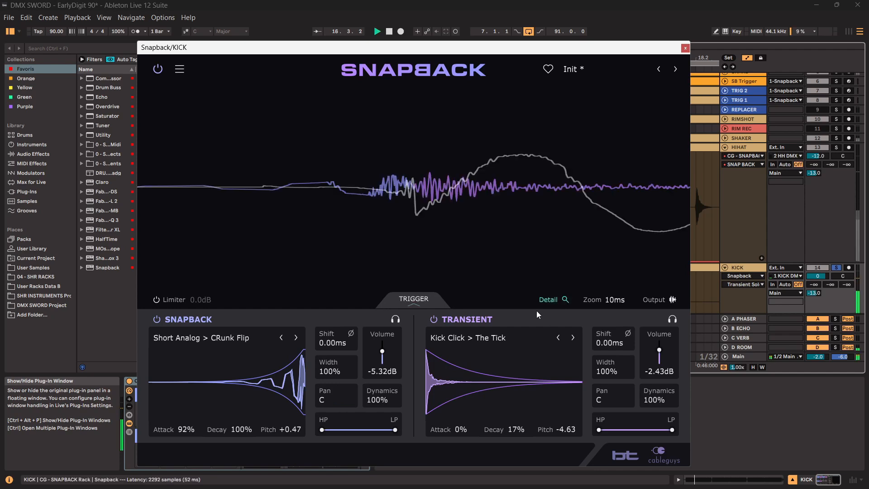
Change the detail view's zoom length, then close the kick's Snapback window for the RIMSHOT rack.
click(614, 299)
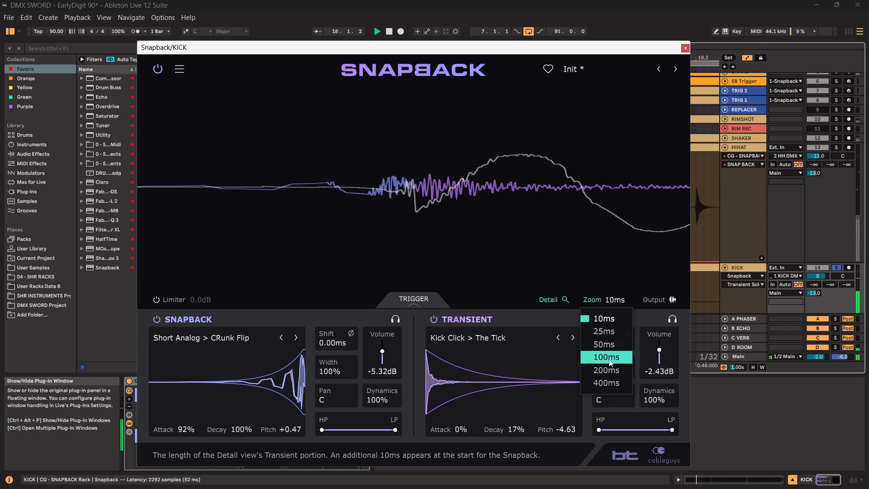
click(606, 356)
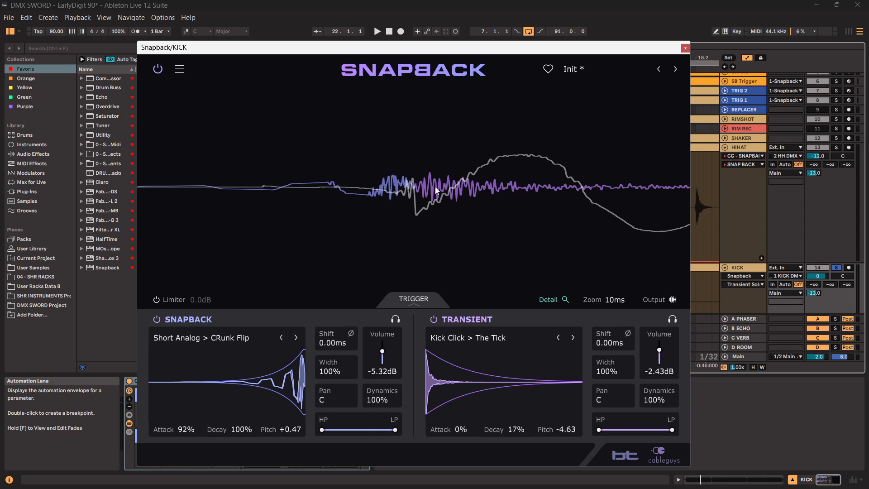
mouse_move(416, 184)
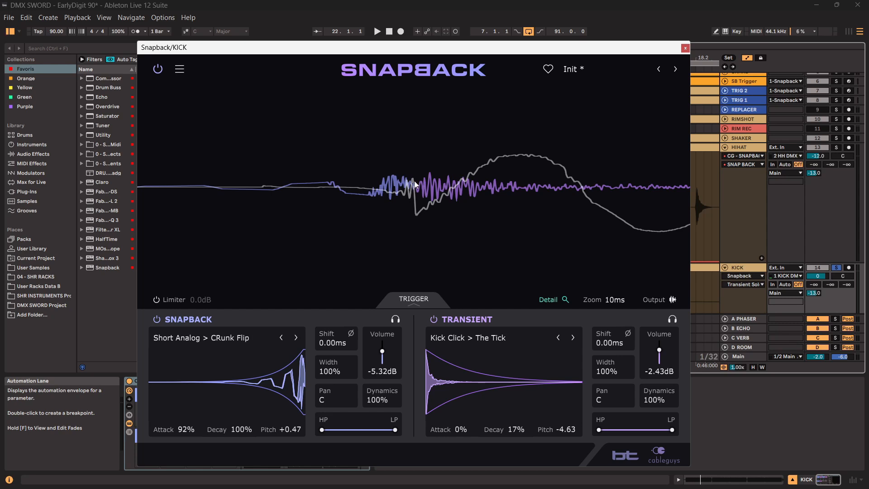
mouse_move(419, 216)
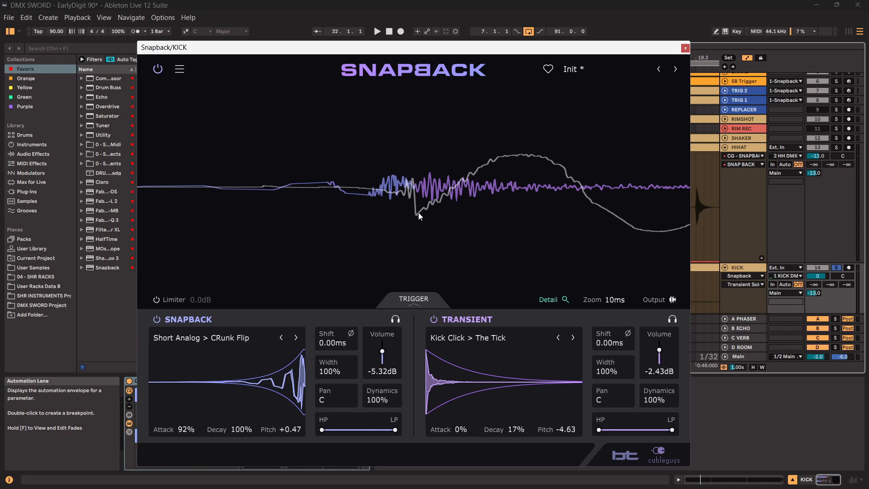
mouse_move(350, 333)
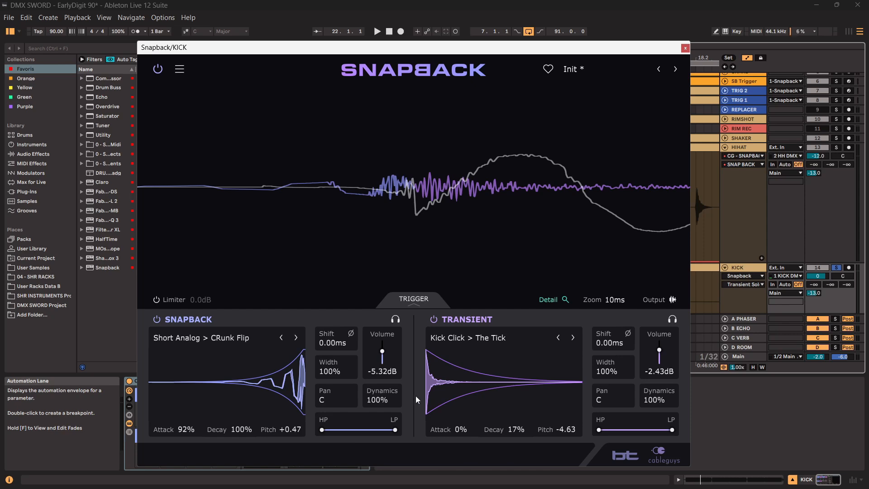
mouse_move(245, 372)
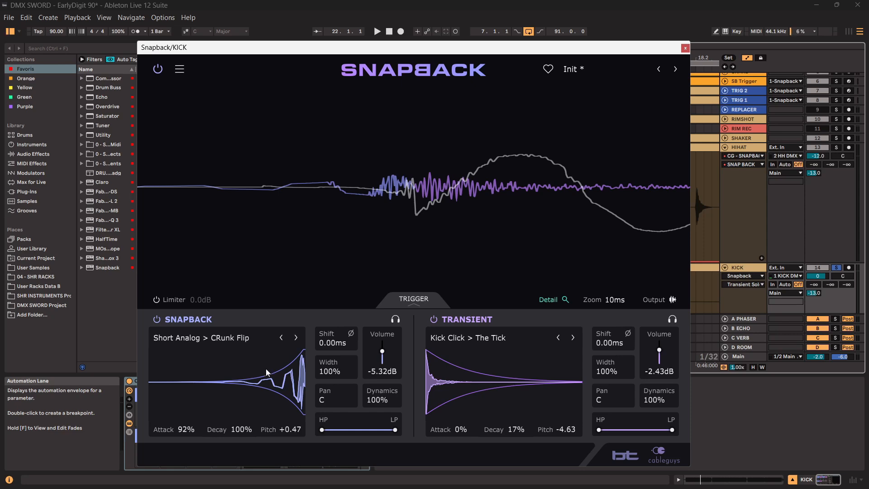
mouse_move(550, 362)
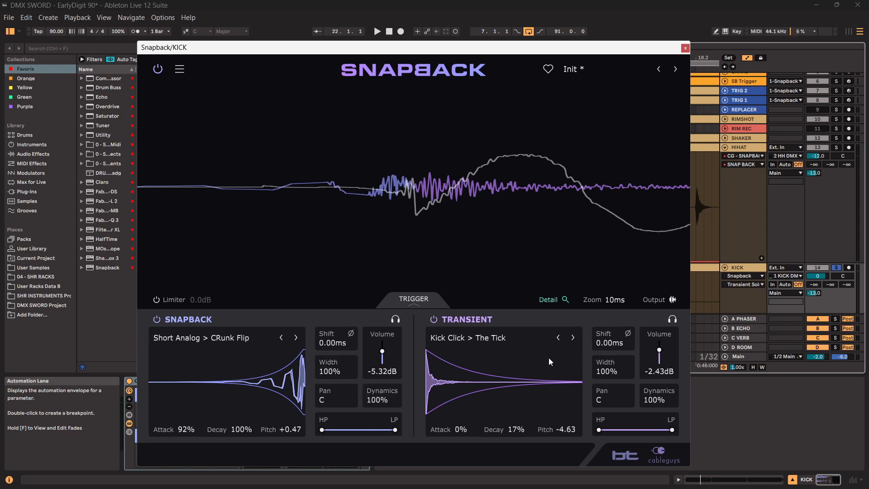
mouse_move(451, 393)
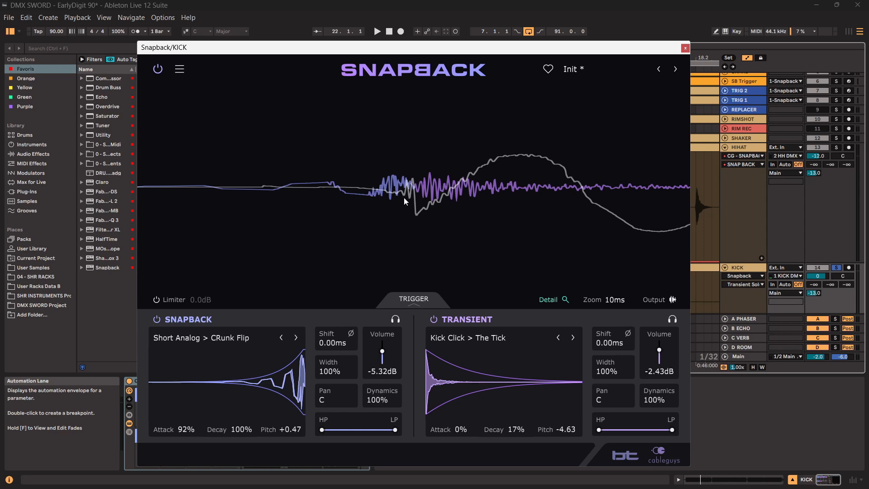
mouse_move(642, 204)
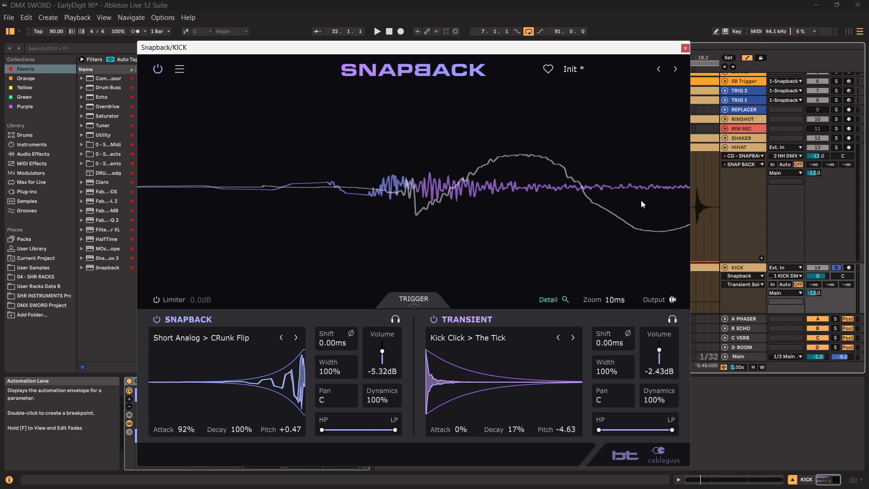
mouse_move(408, 189)
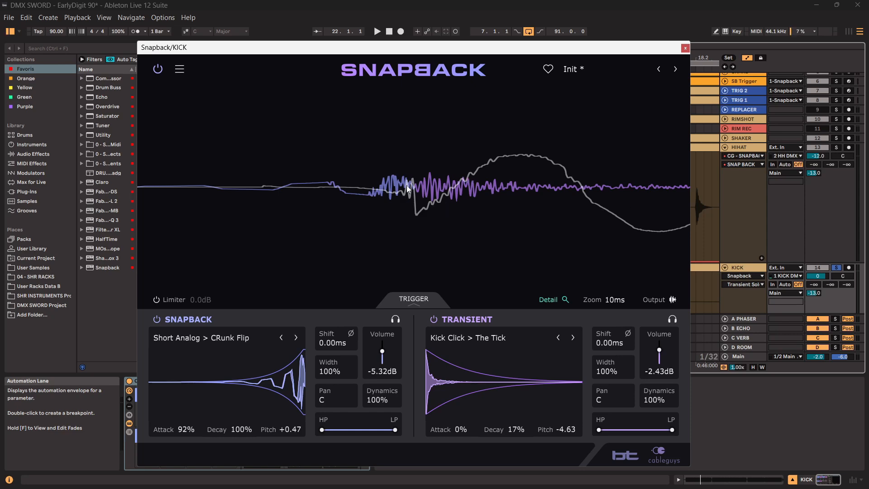
mouse_move(323, 170)
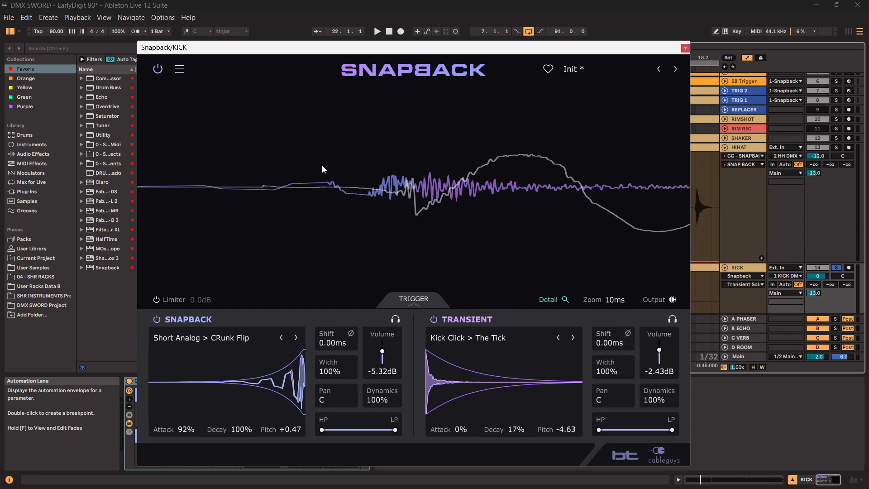
mouse_move(343, 207)
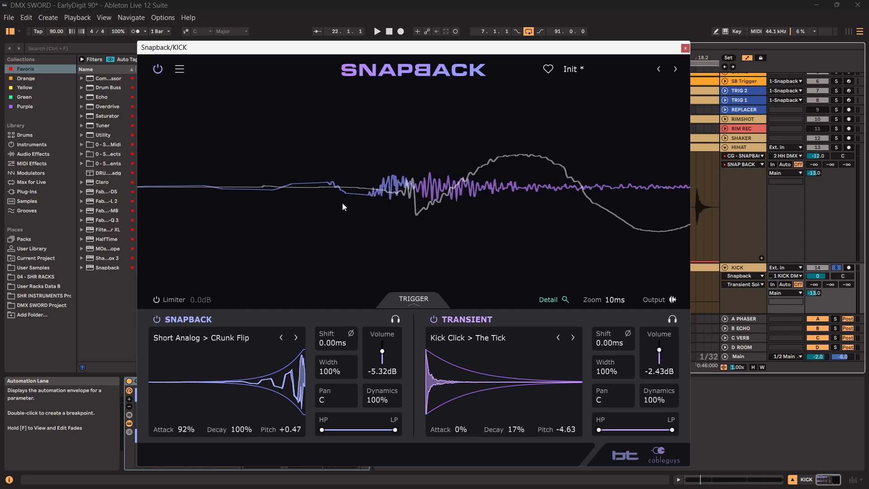
mouse_move(583, 270)
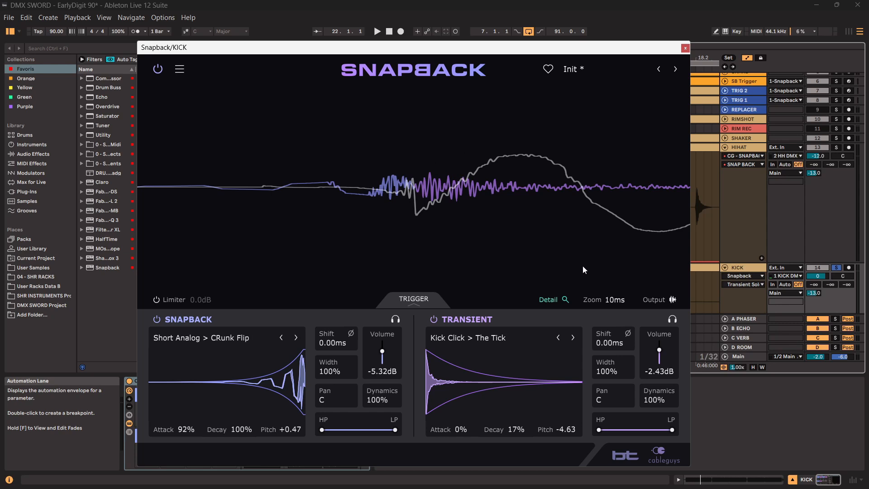
mouse_move(605, 244)
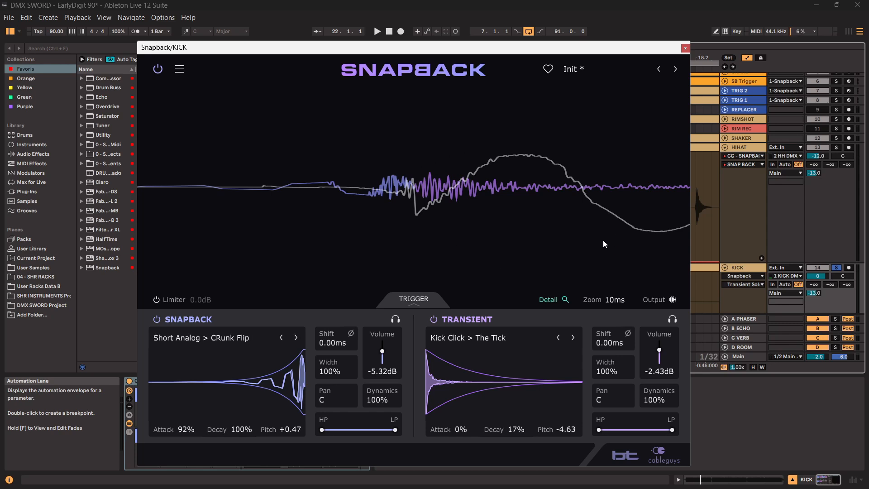
mouse_move(412, 202)
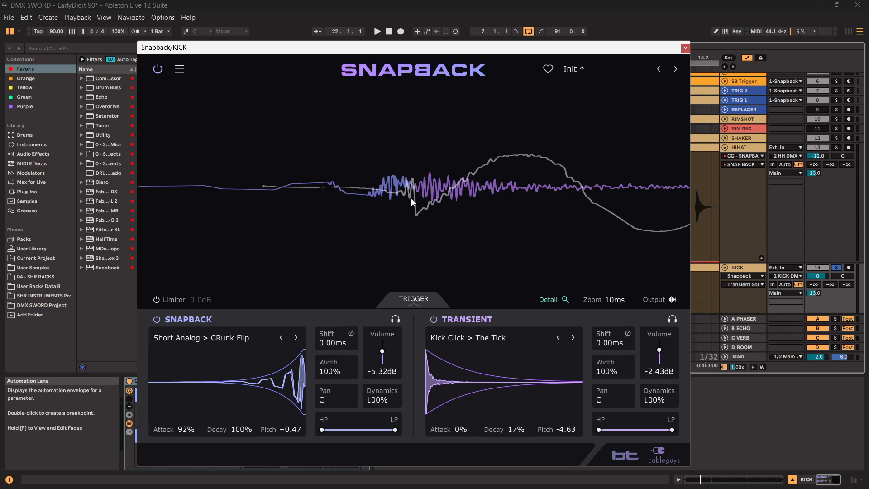
mouse_move(416, 216)
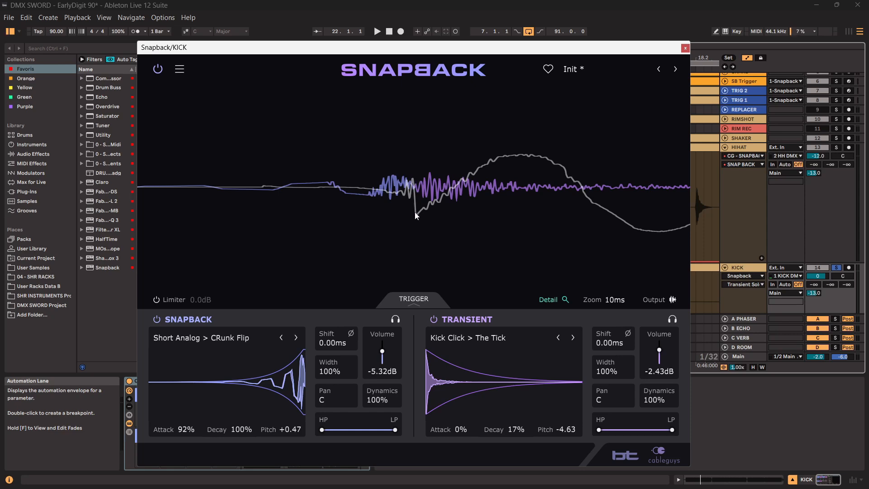
mouse_move(644, 233)
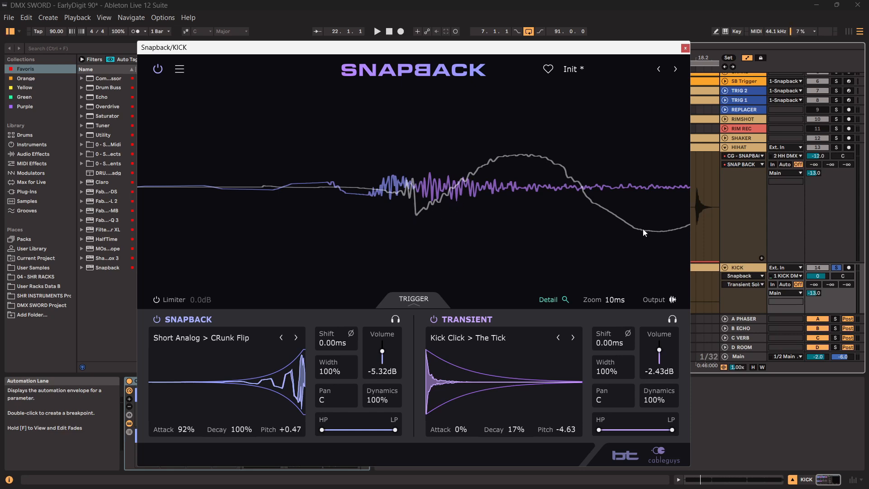
click(684, 47)
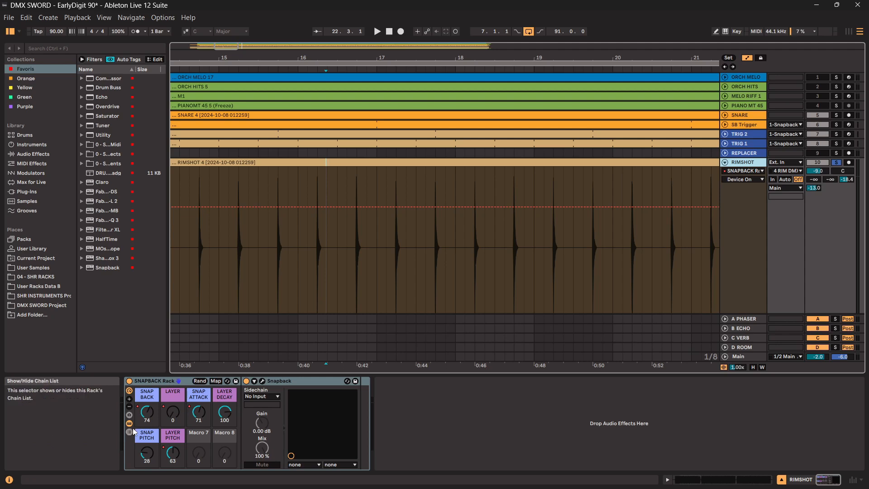
click(254, 381)
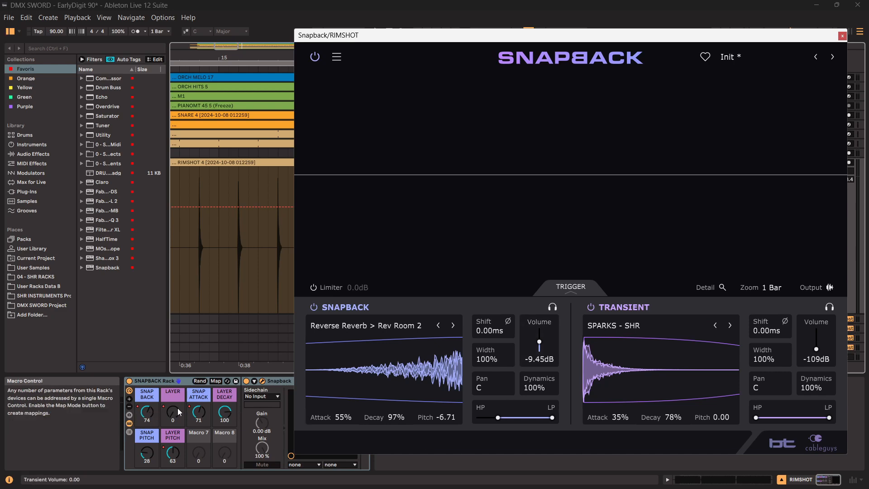
mouse_move(815, 333)
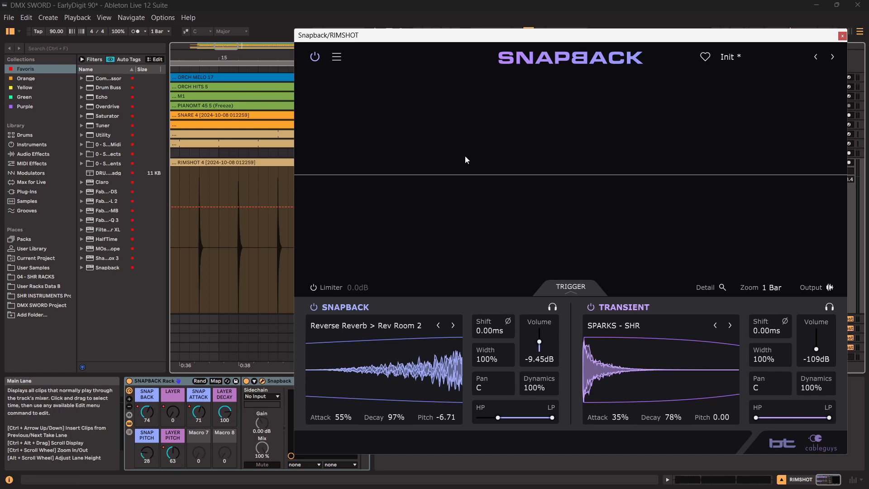
click(842, 35)
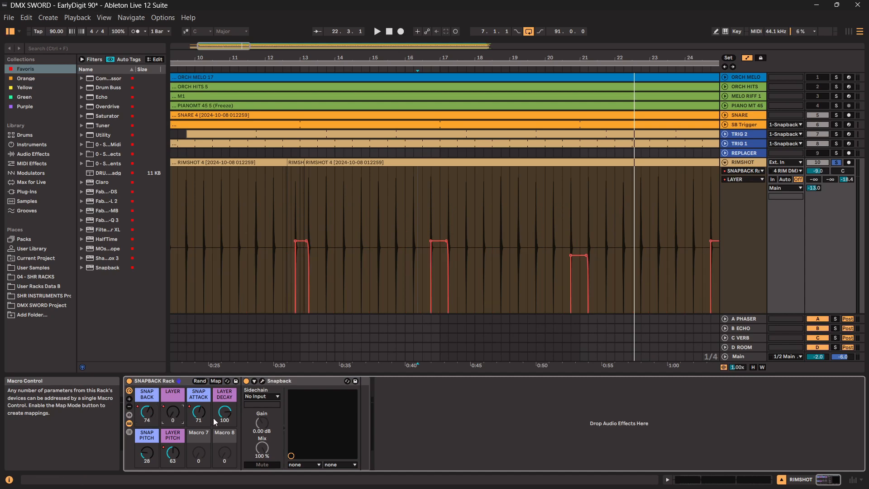
Nudge the LAYER PITCH macro and zoom out to show its automation over the whole song.
drag(172, 451, 173, 449)
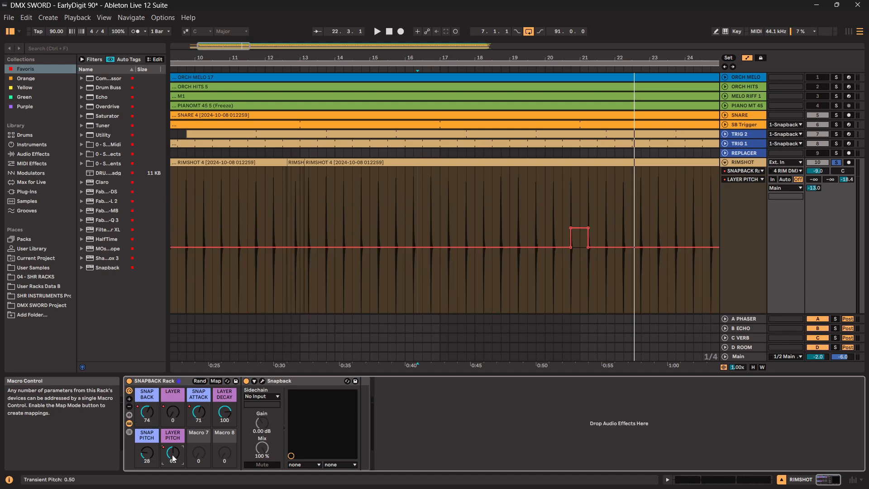
drag(172, 453, 173, 449)
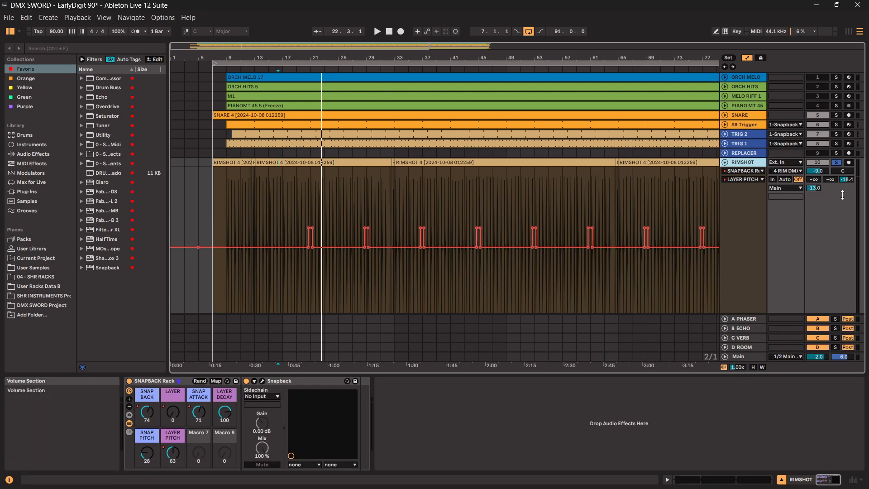
mouse_move(837, 162)
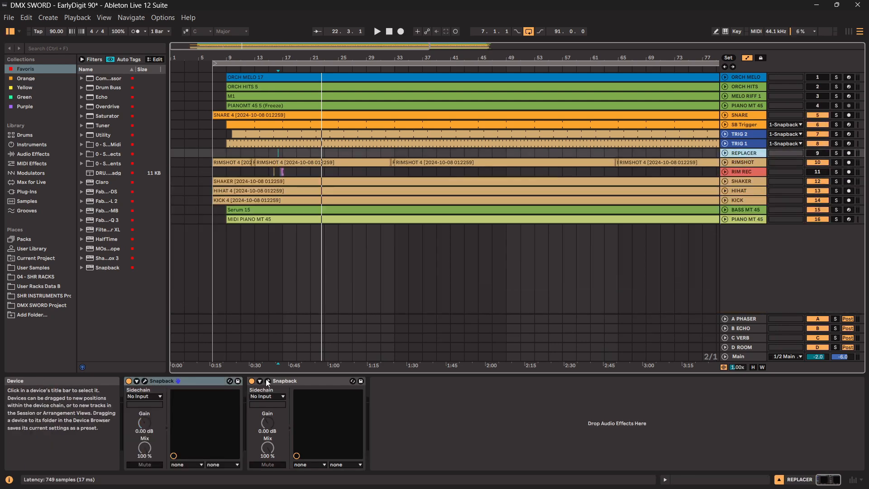
Select the REPLACER track's second Snapback and expand the track.
click(266, 380)
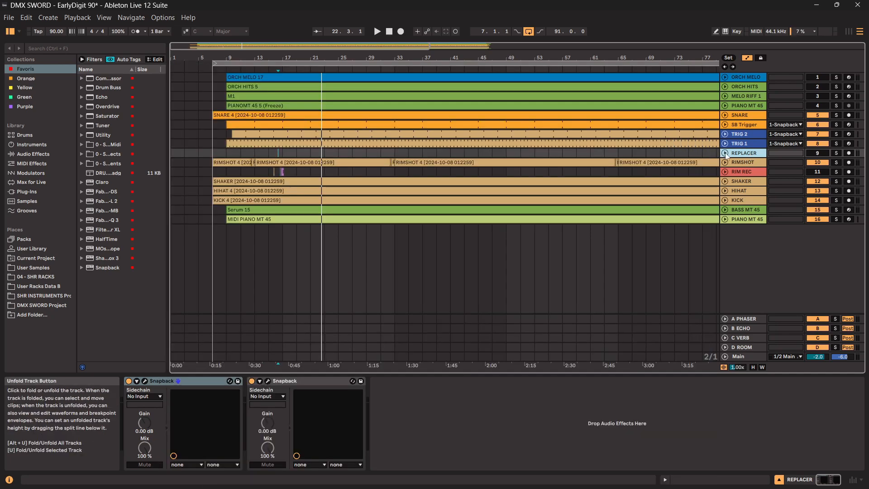
click(724, 153)
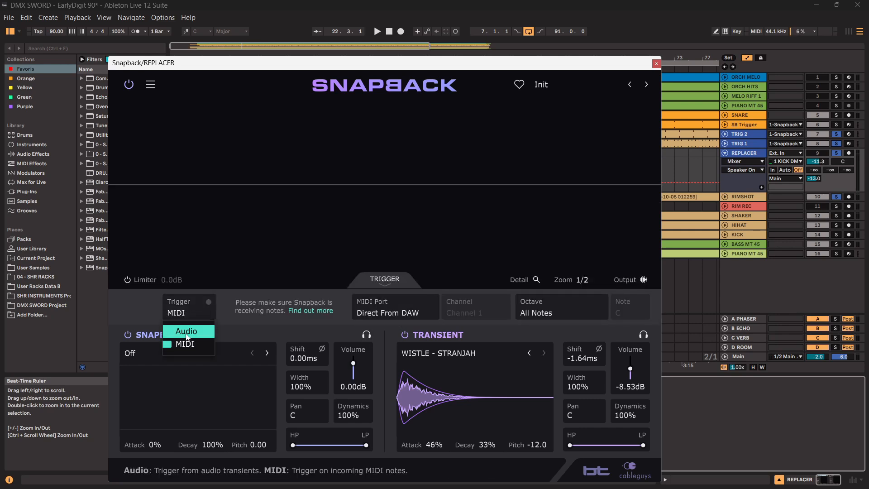
Switch the REPLACER Snapback to Audio triggering, back to MIDI, and close its window.
click(186, 330)
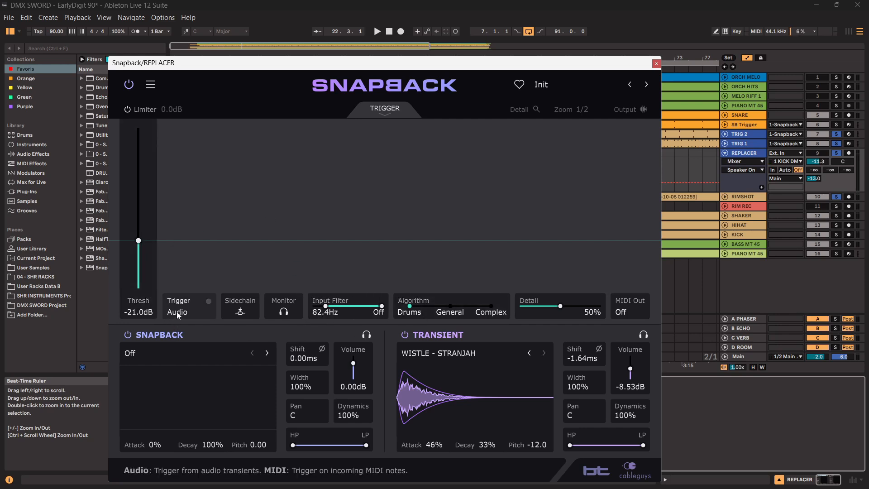
click(188, 306)
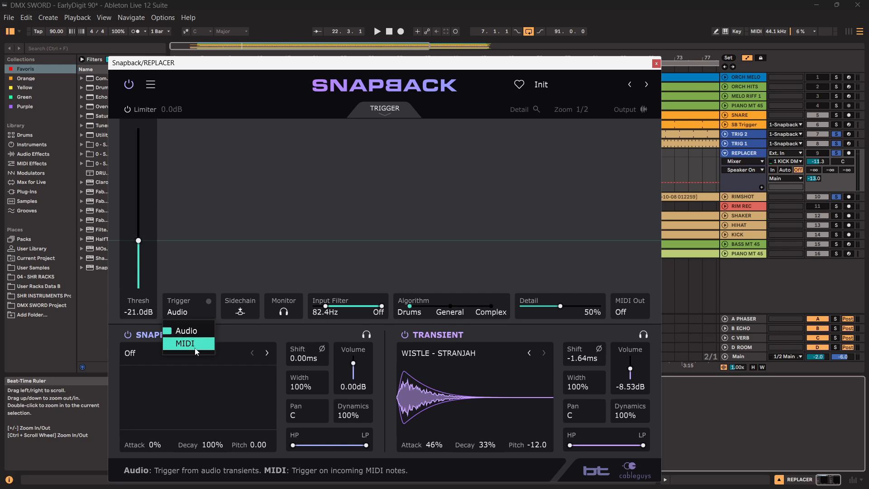
click(655, 64)
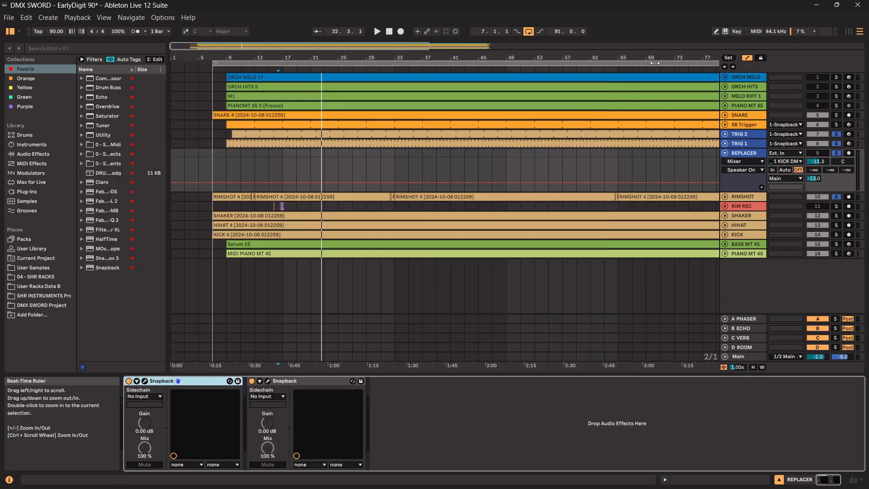
click(724, 143)
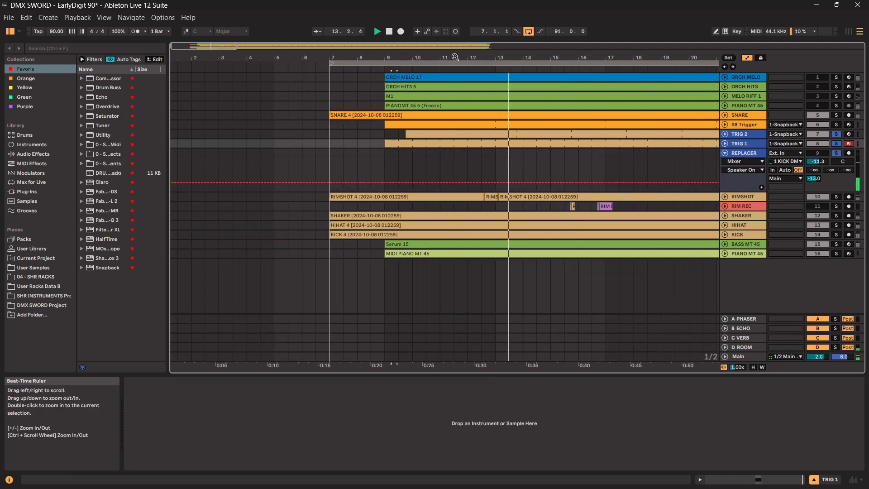
Audition REPLACER's first Snapback (Short Bright > Tiny OH) from a spot in the trigger notes, then close it.
click(743, 153)
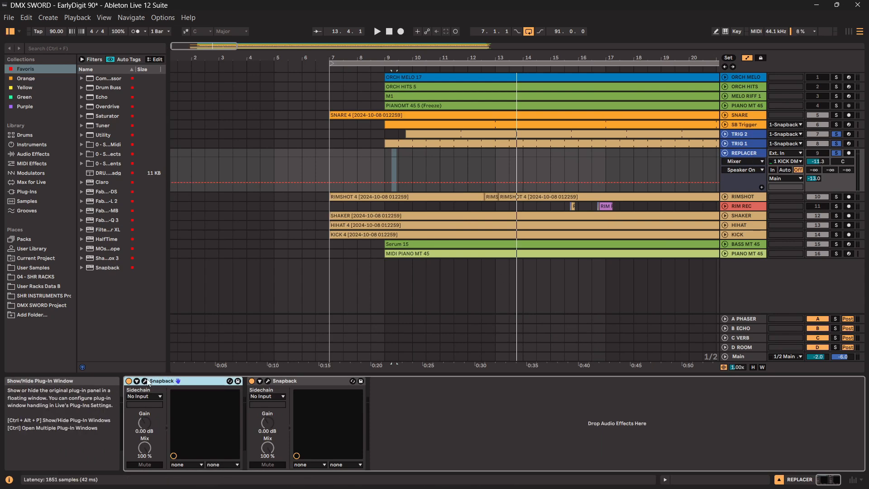
click(140, 381)
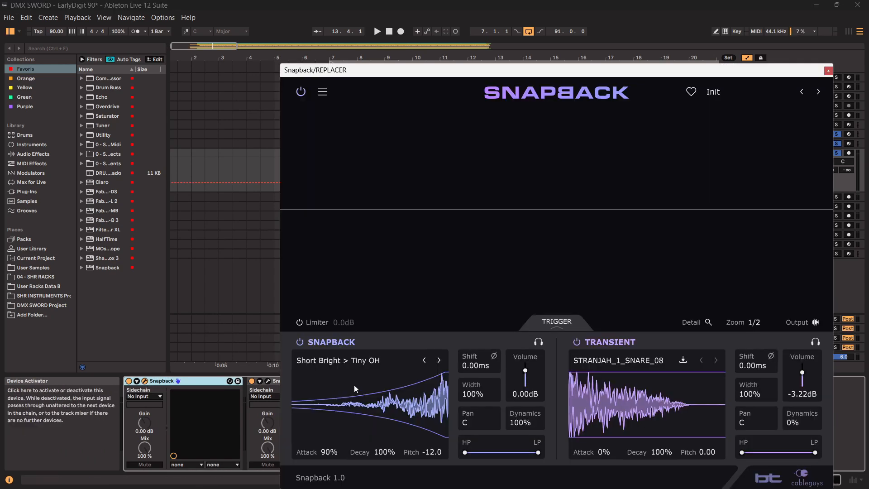
mouse_move(595, 382)
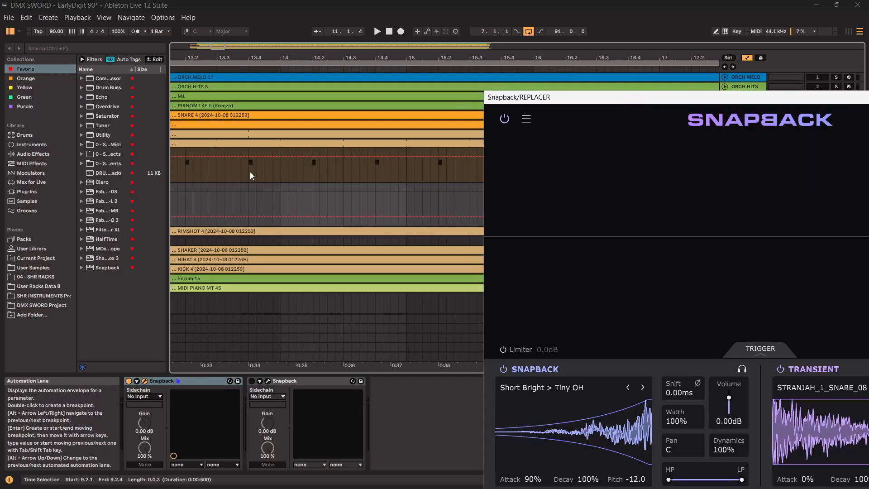
click(252, 164)
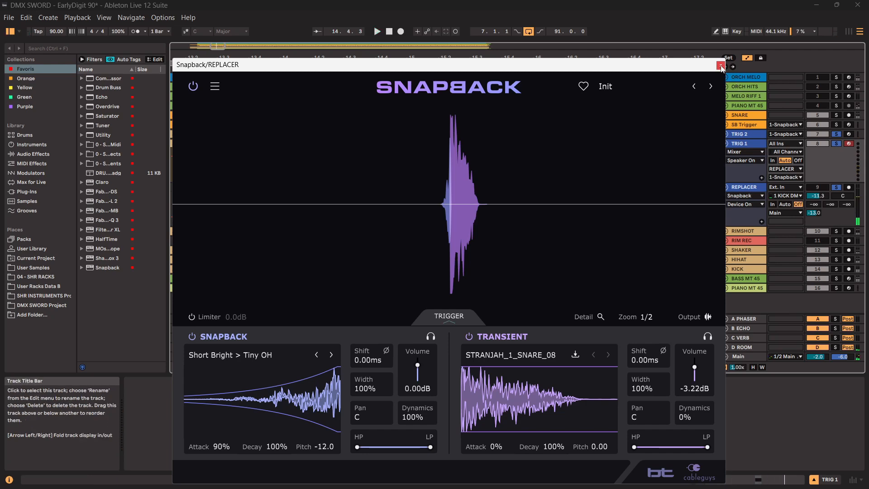
click(721, 64)
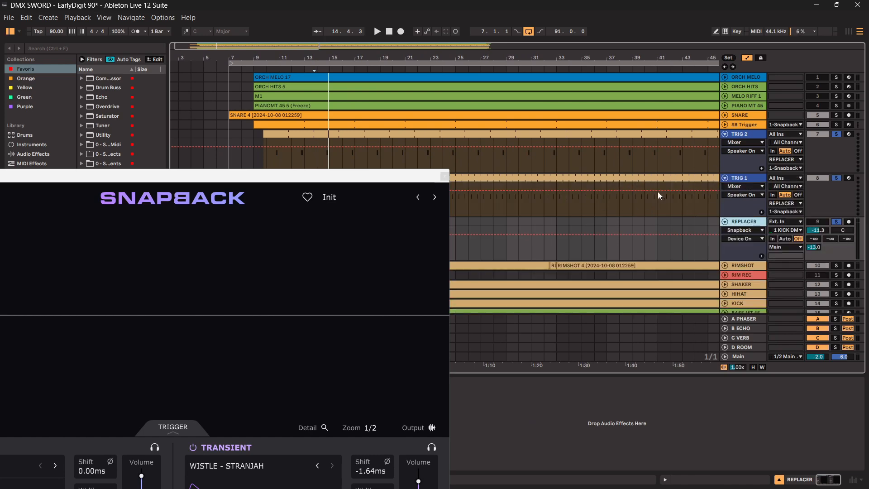
mouse_move(559, 144)
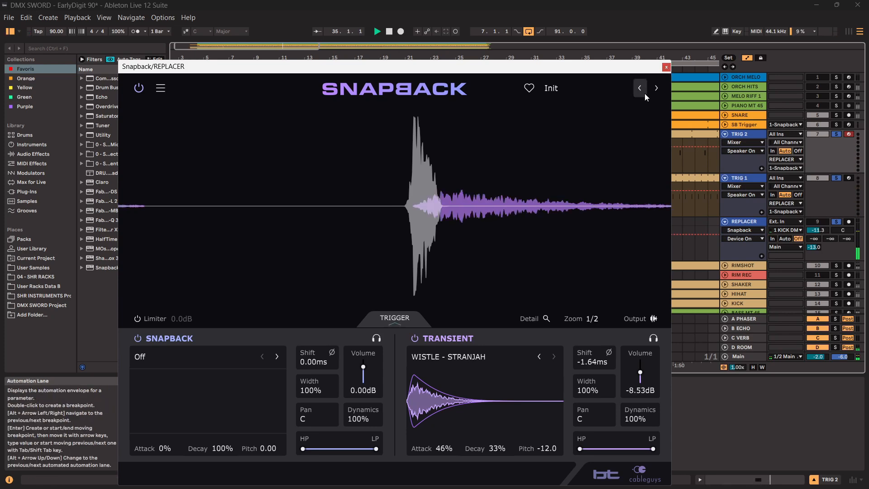
Step the REPLACER's second Snapback to the previous preset while the song plays.
click(665, 66)
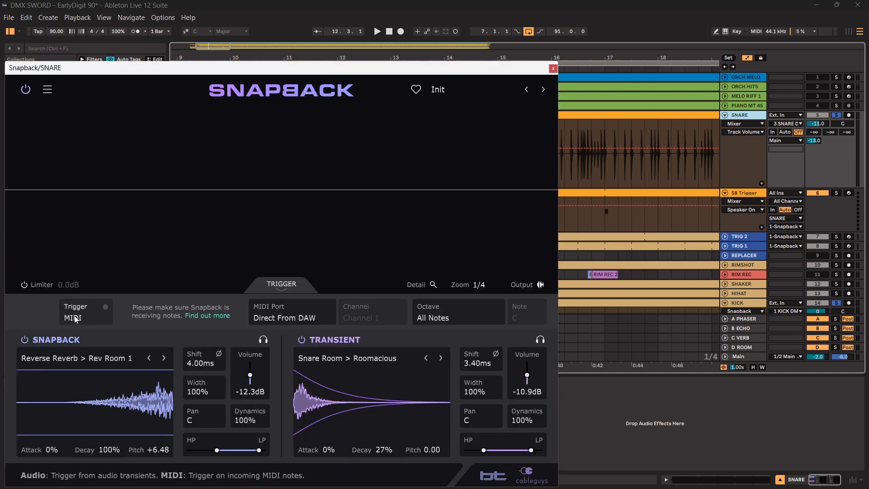
Route SB Trigger's MIDI output to SNARE / 1-Snapback.
click(552, 67)
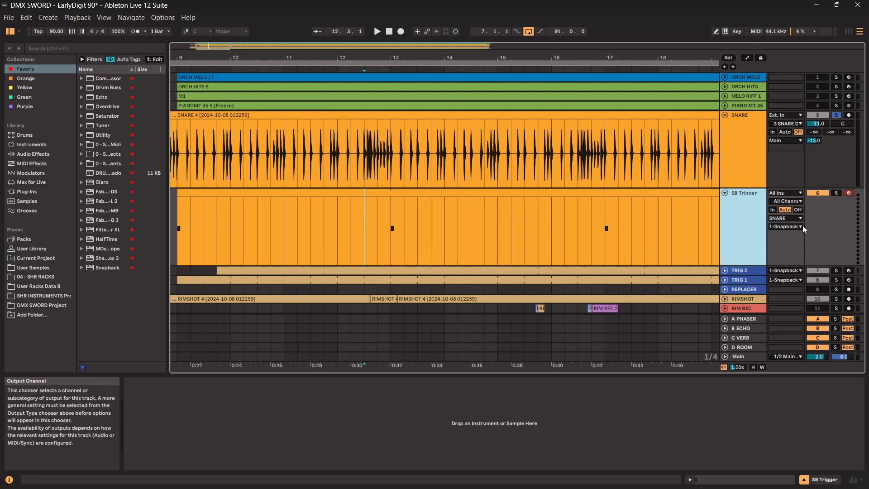
click(783, 217)
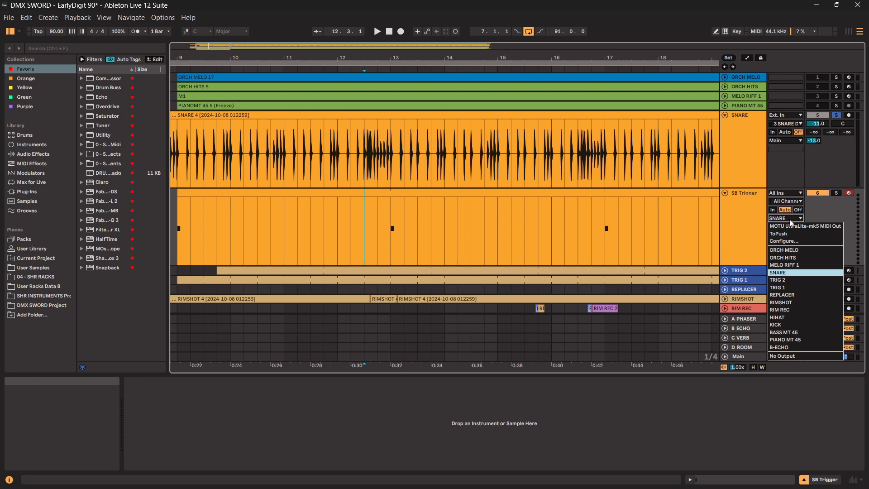
click(804, 271)
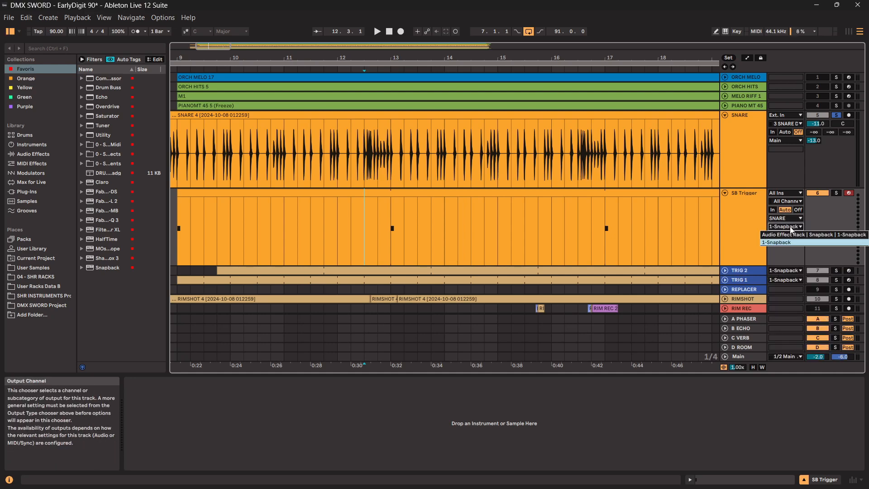
mouse_move(392, 241)
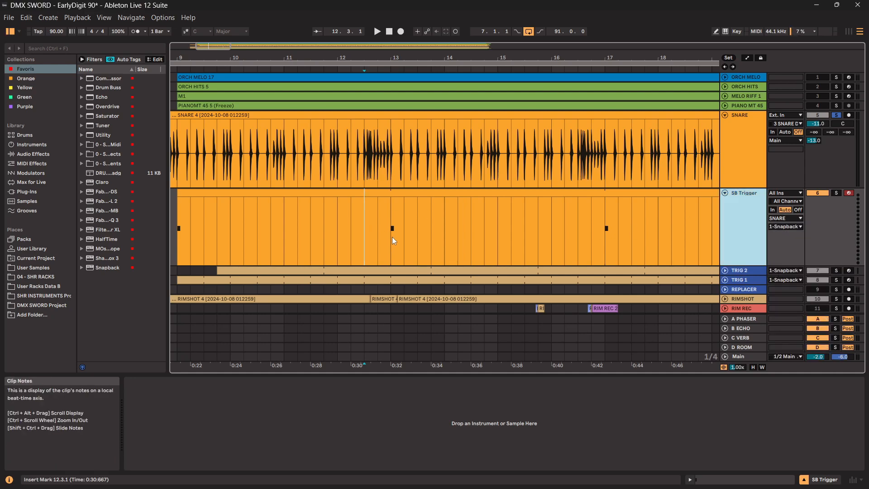
Check the snare Snapback's TRIGGER panel is set to MIDI, then close the window.
click(395, 228)
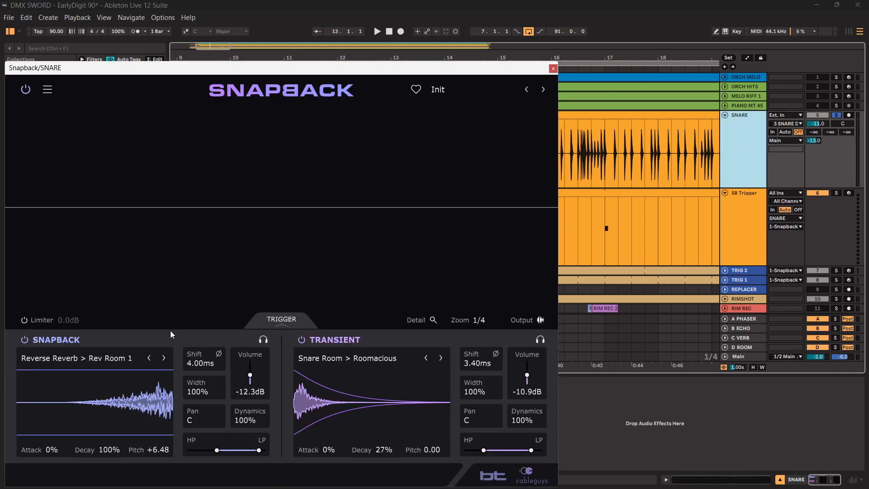
click(281, 319)
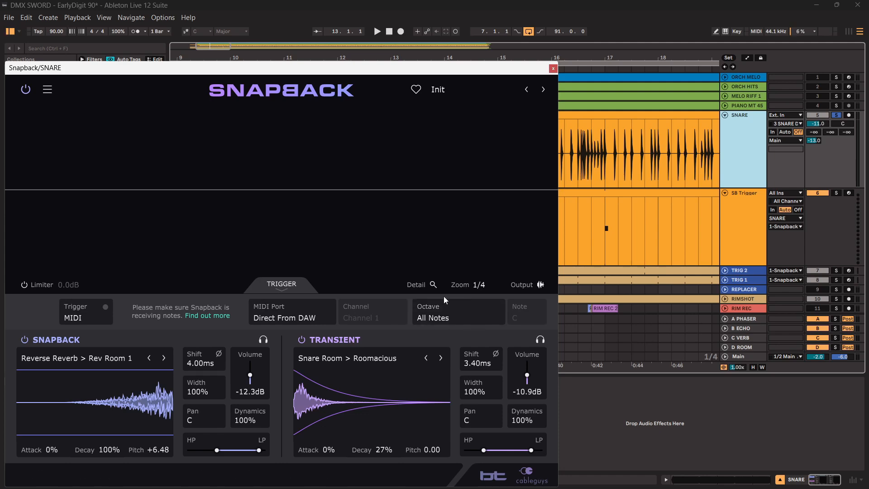
mouse_move(531, 316)
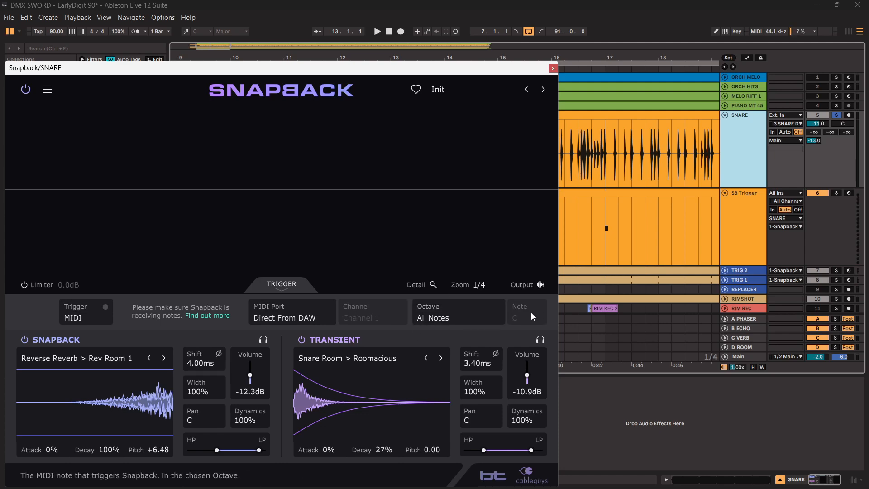
click(552, 67)
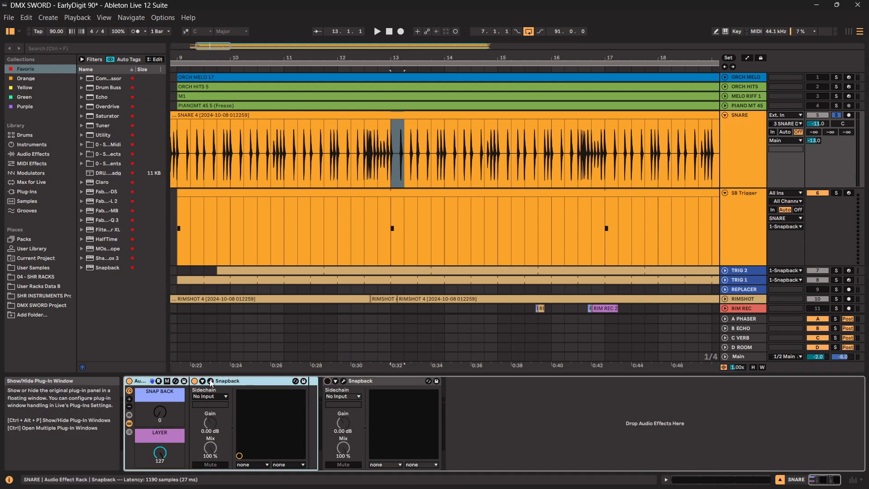
Set the 78er Snare transient's volume to about 0.86 dB in the snare's Snapback and close it.
click(210, 381)
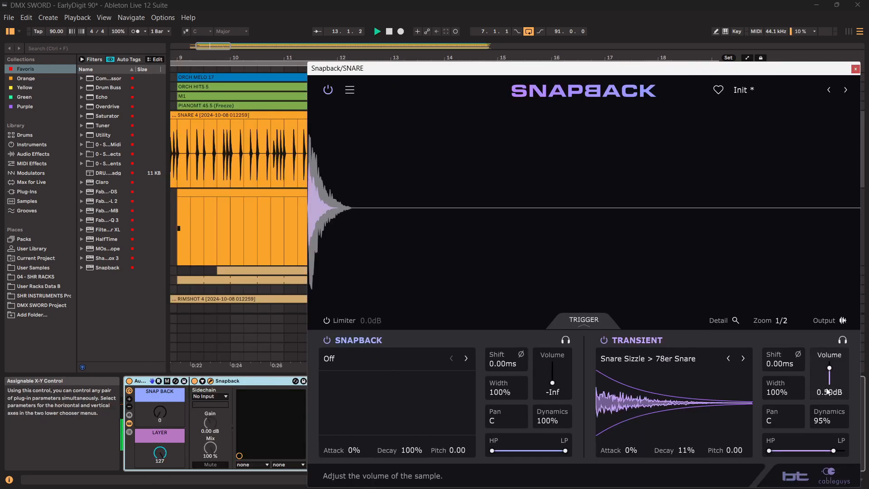
drag(829, 392, 829, 370)
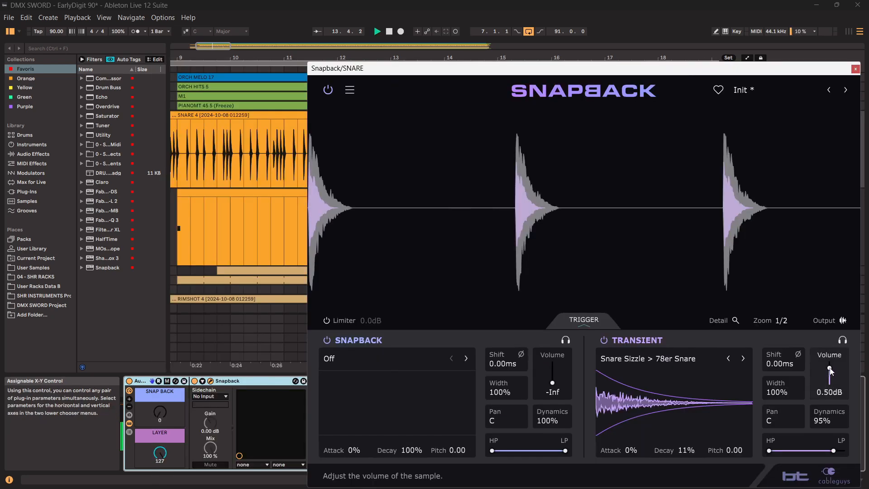
drag(829, 377, 830, 365)
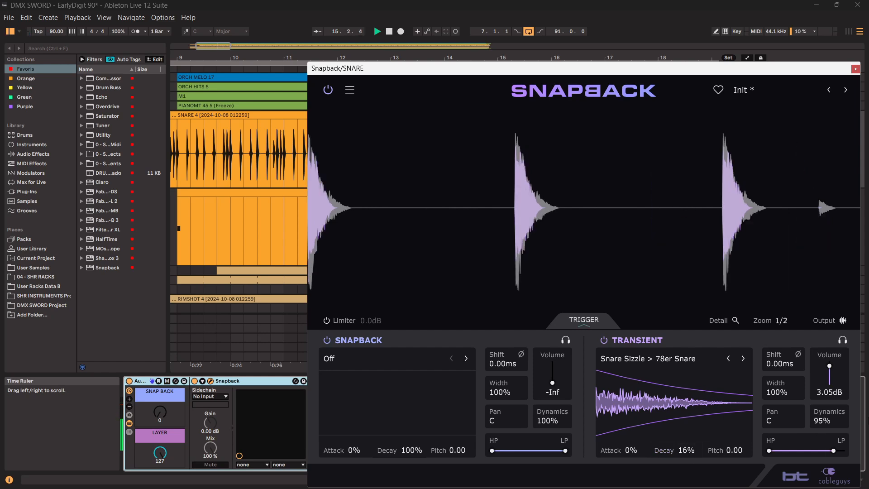
drag(829, 365, 829, 377)
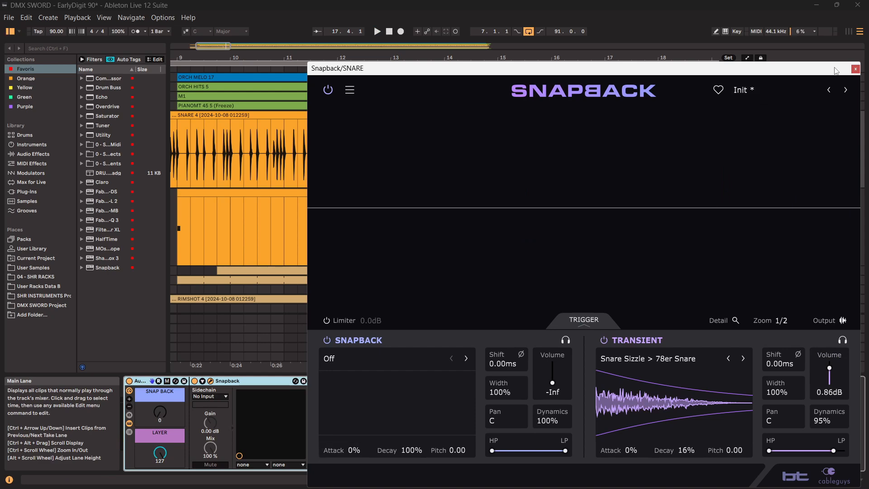
click(855, 69)
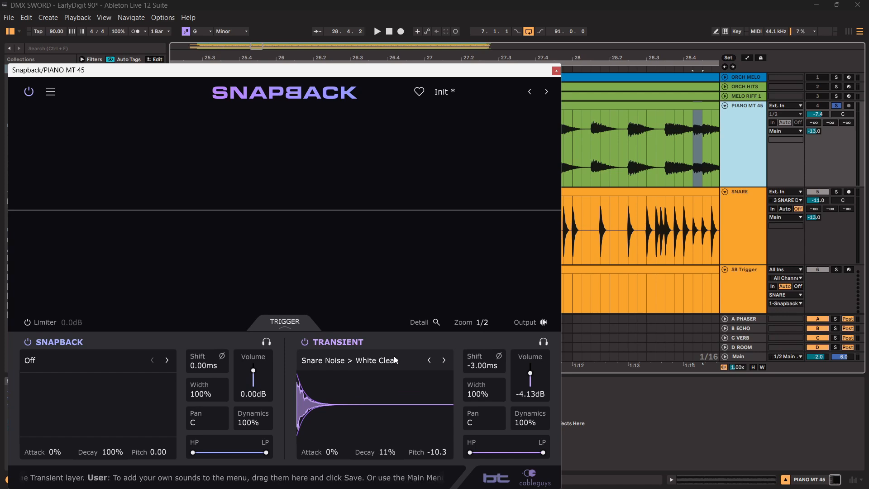
Set the piano Snapback's Trigger source to MIDI and route the new 5 MIDI track toward it.
click(284, 322)
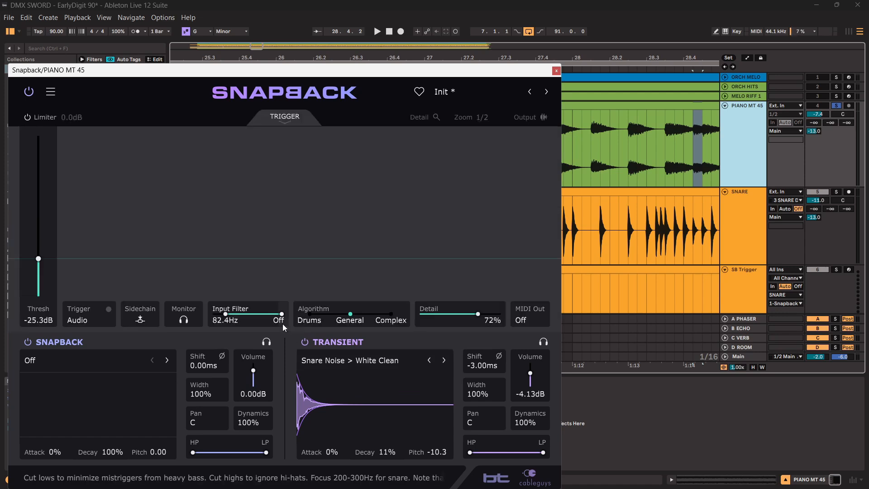
click(89, 320)
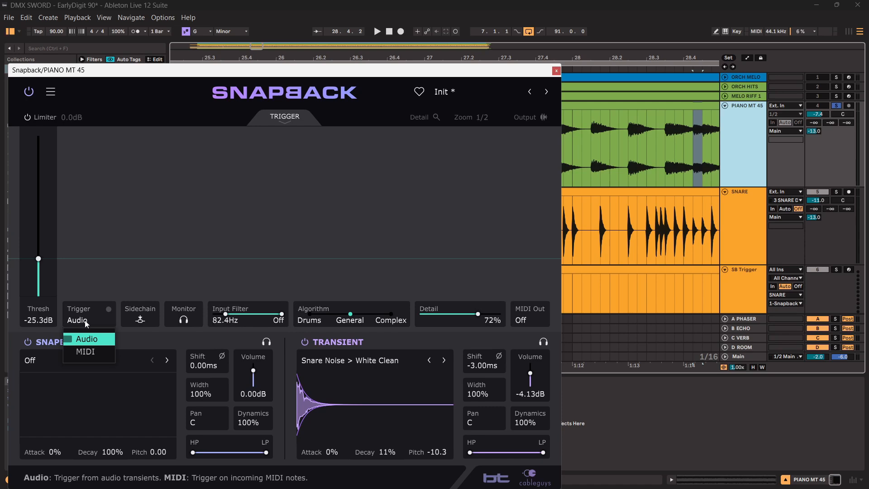
click(84, 351)
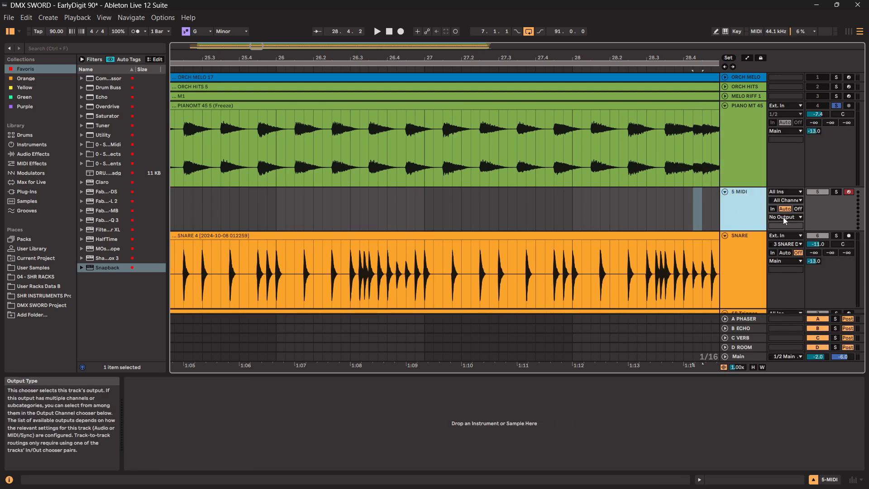
click(784, 217)
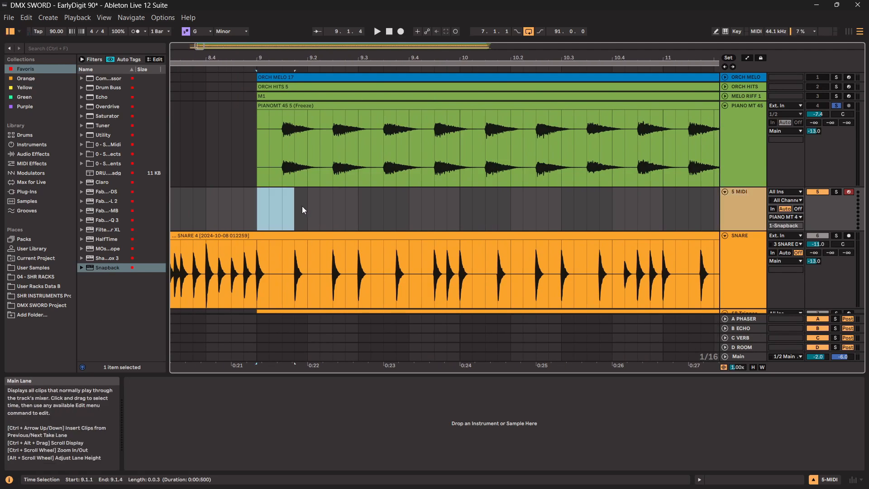
Create a short MIDI clip at bar 9 on the trigger track and solo it.
double_click(277, 209)
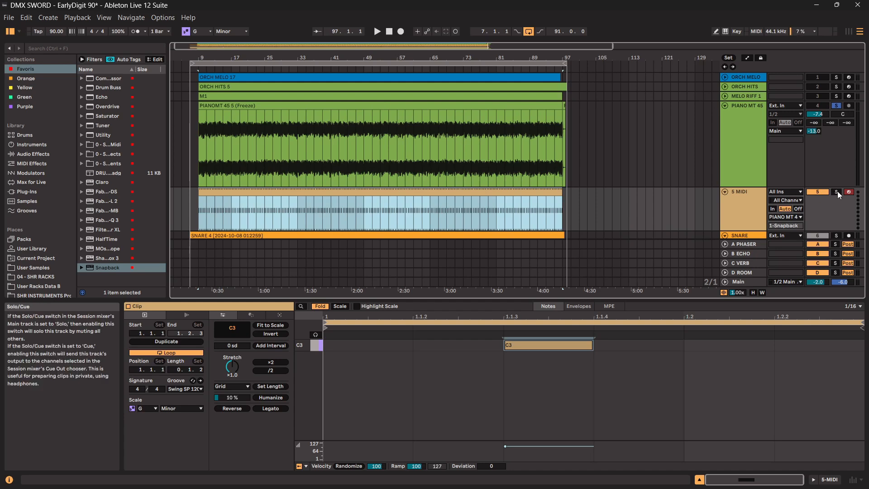
click(377, 32)
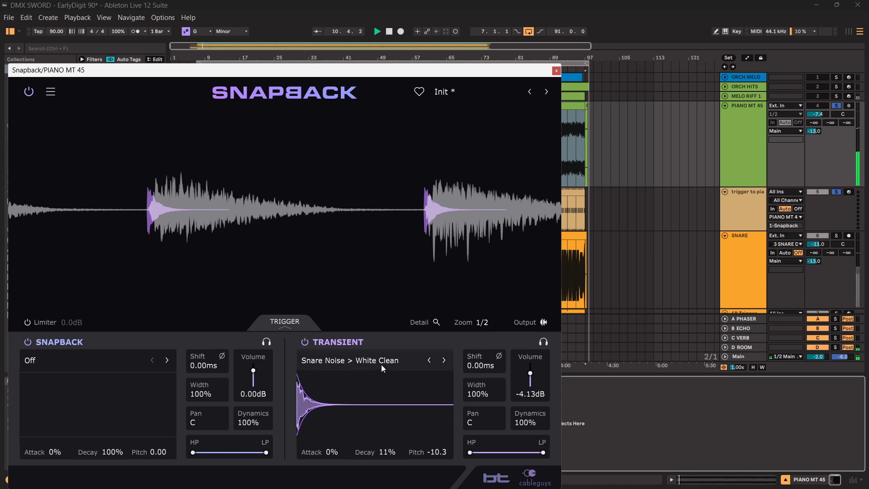
Cycle the transient through Dark Studio, Hominid, 80s Machine, Big Shot to Snare Attack > Modular at 0 dB.
click(349, 360)
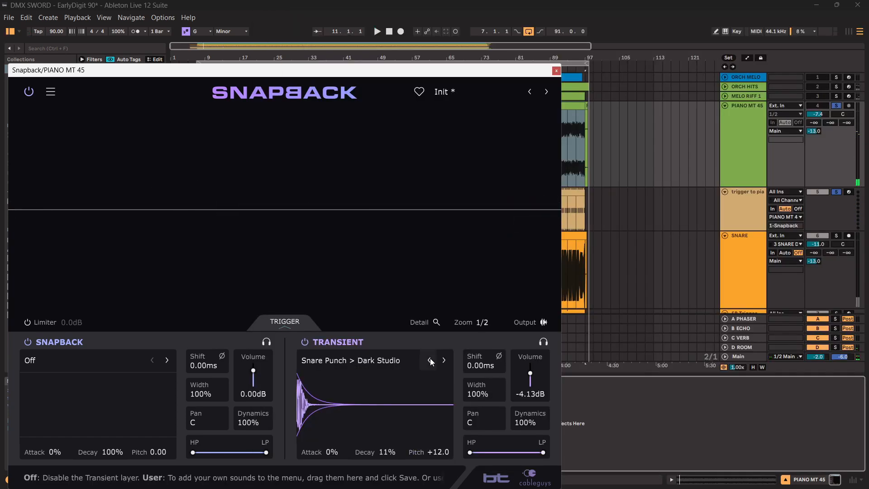
click(431, 361)
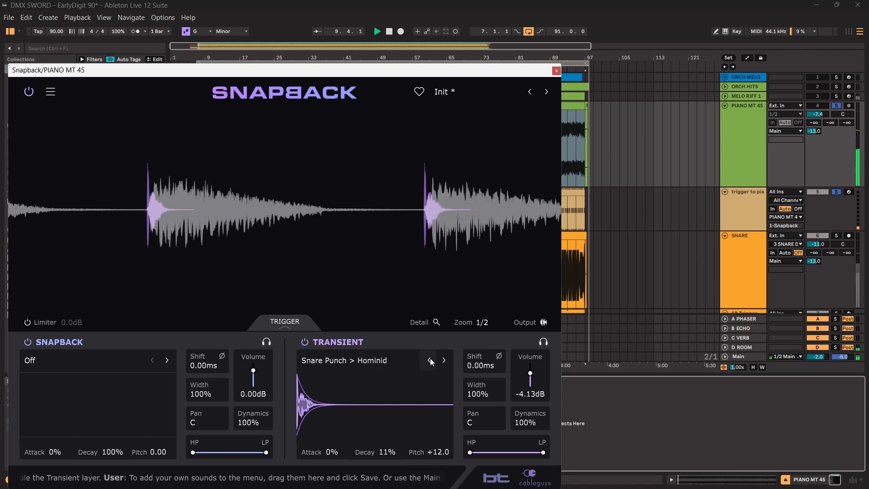
click(444, 360)
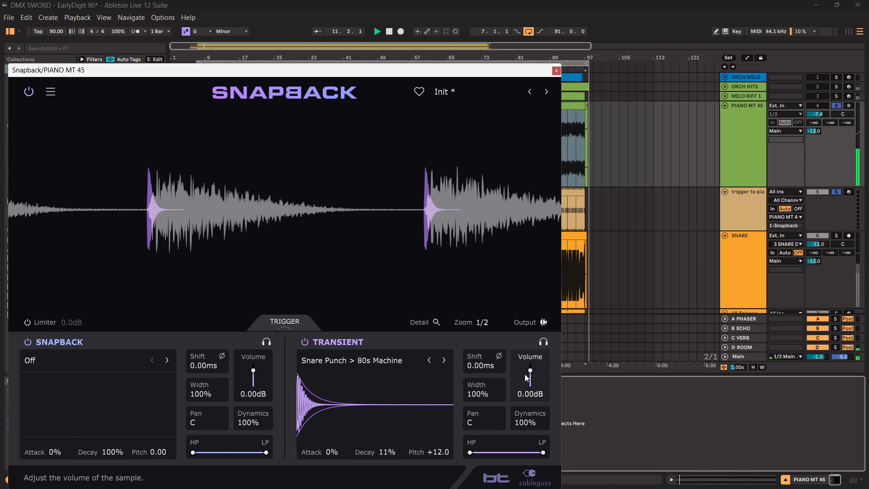
click(429, 360)
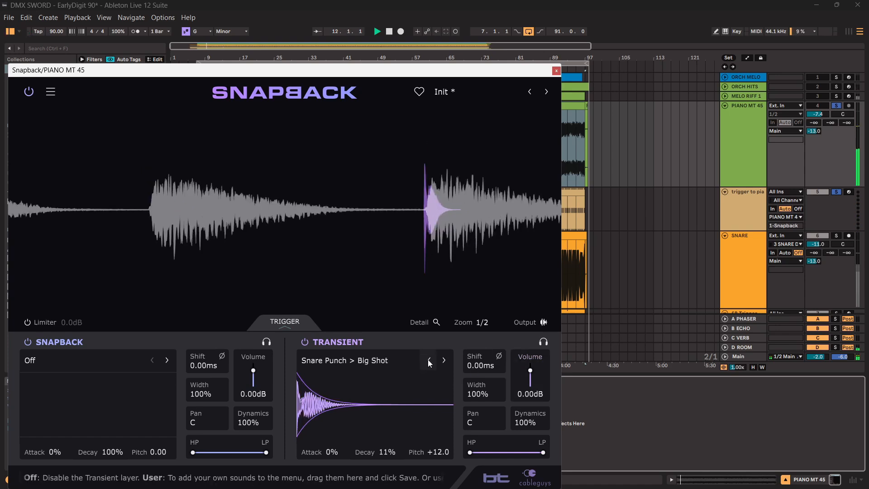
click(429, 361)
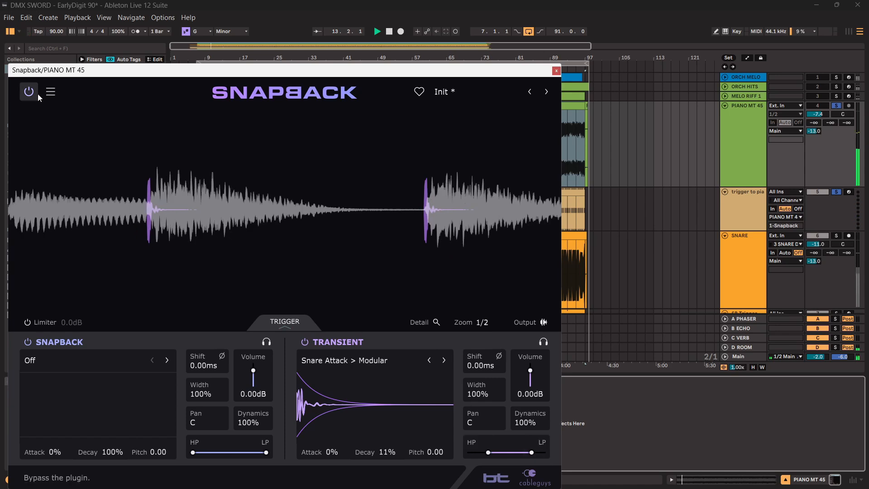
Compare bypassed, then set the Modular transient to -2.93 dB and shift it 3 ms later.
click(28, 91)
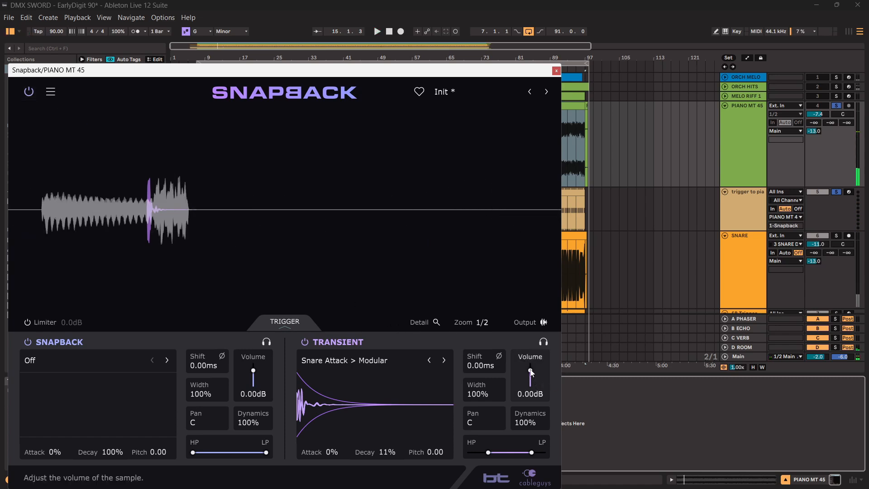
drag(529, 371, 529, 377)
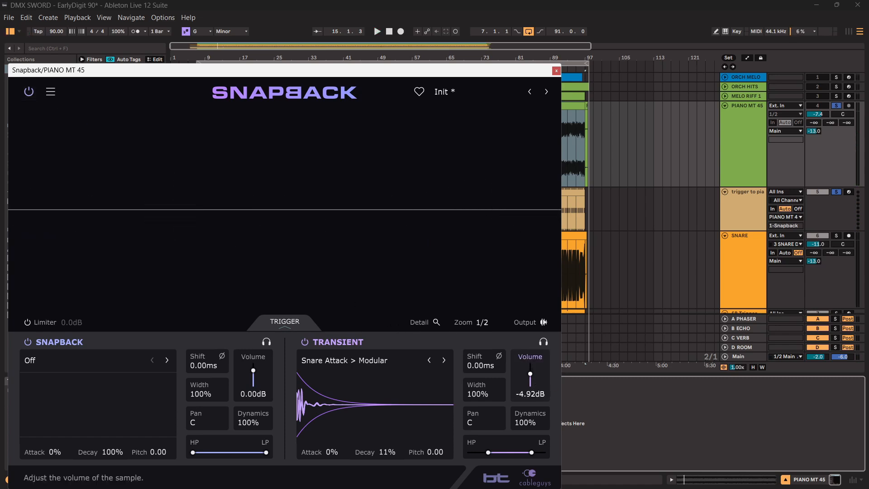
drag(529, 371, 529, 375)
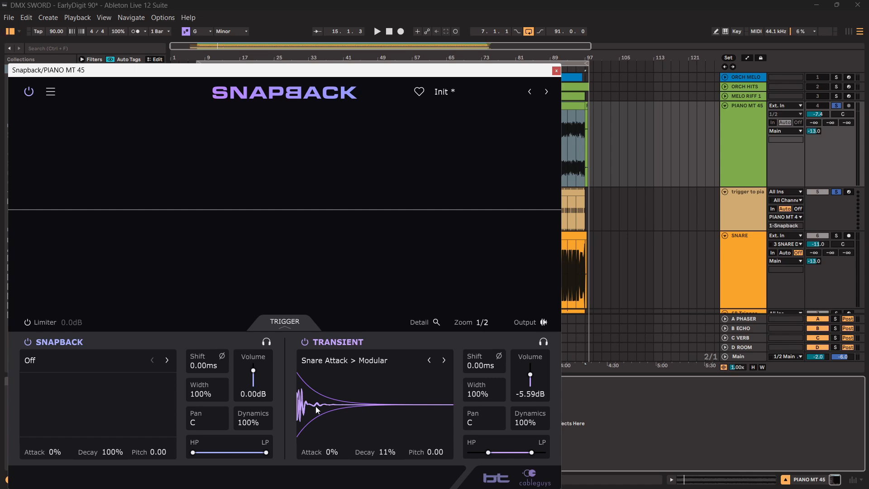
mouse_move(383, 215)
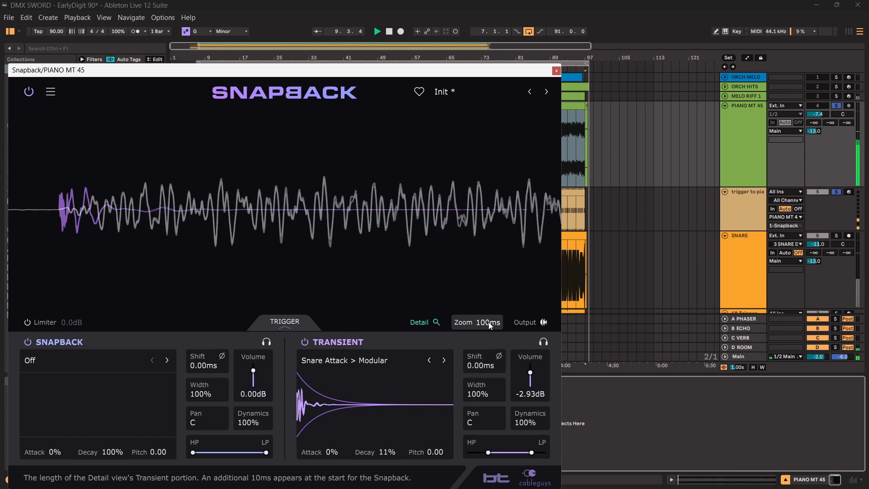
click(477, 322)
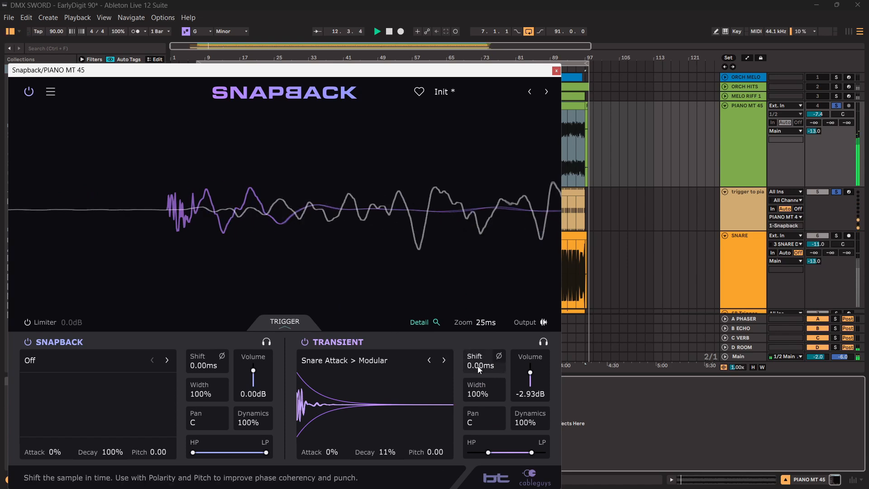
drag(481, 366, 480, 343)
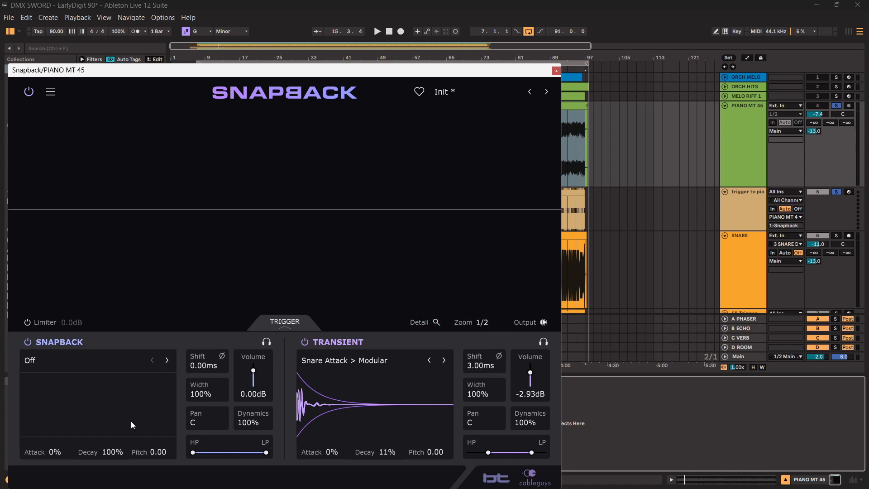
Step through Snapback layer sounds past Popcorn and Bit Of Bell to Short Analog > 90s Dance Flip.
click(167, 360)
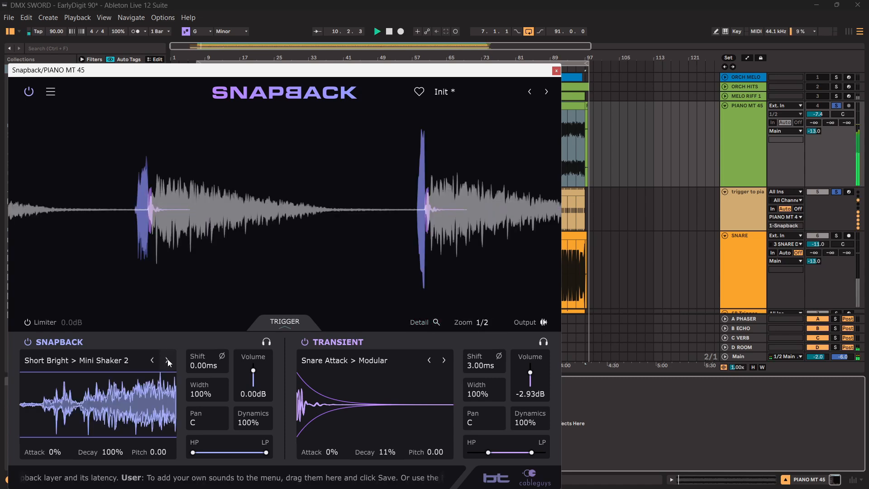
click(167, 362)
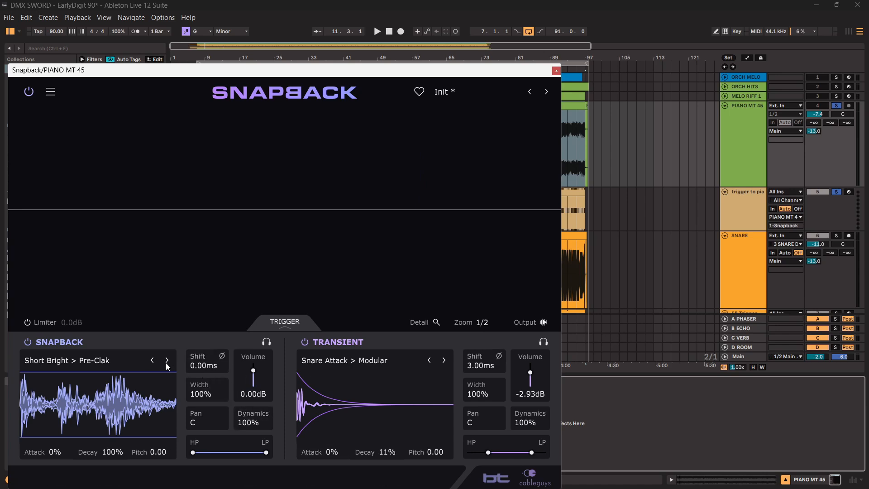
click(167, 360)
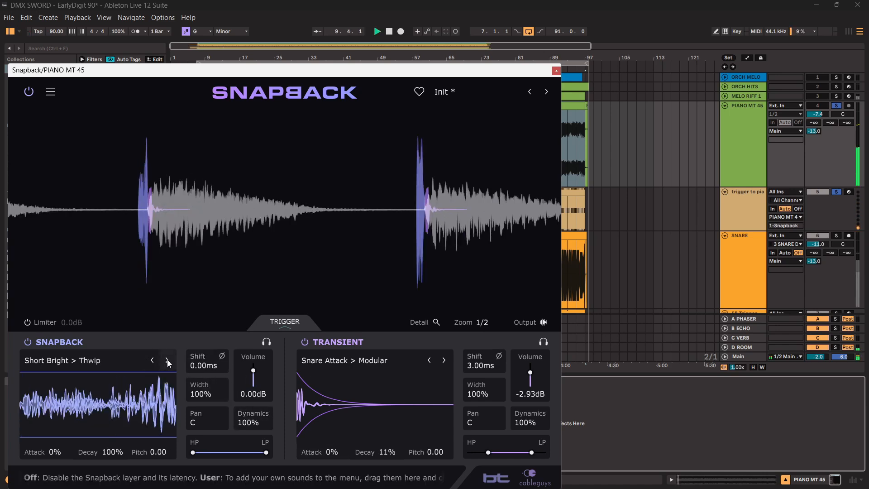
click(167, 362)
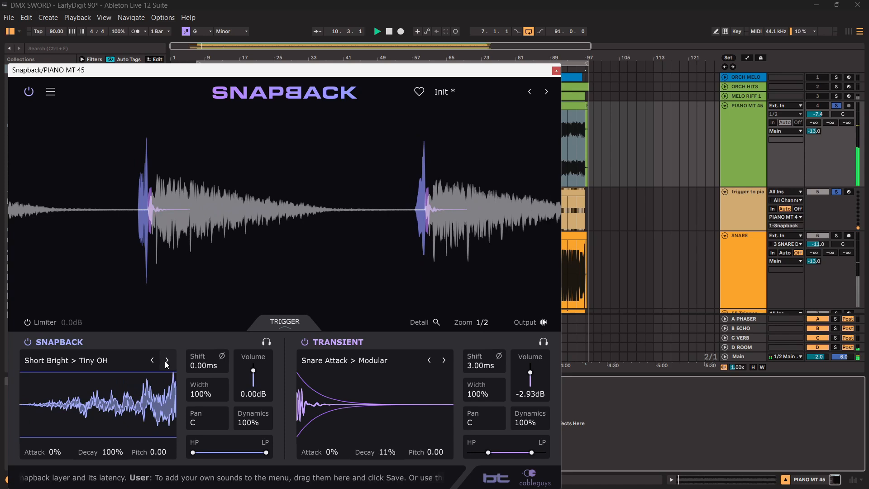
click(166, 359)
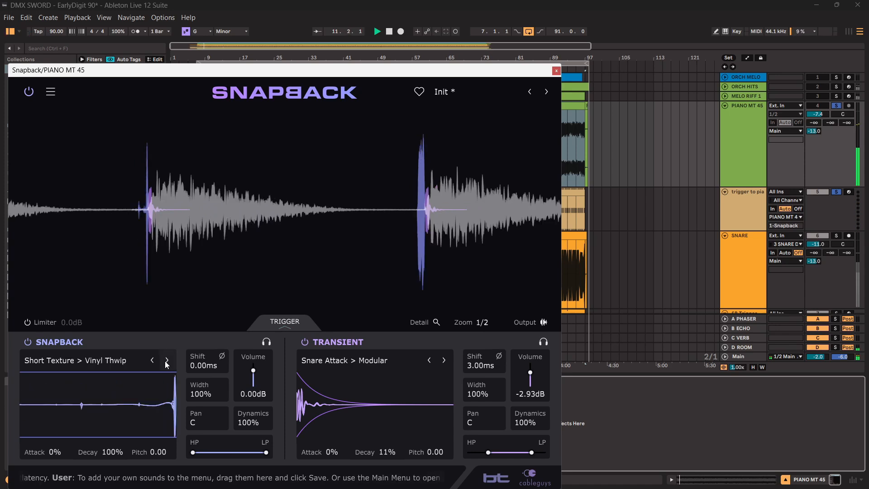
click(167, 360)
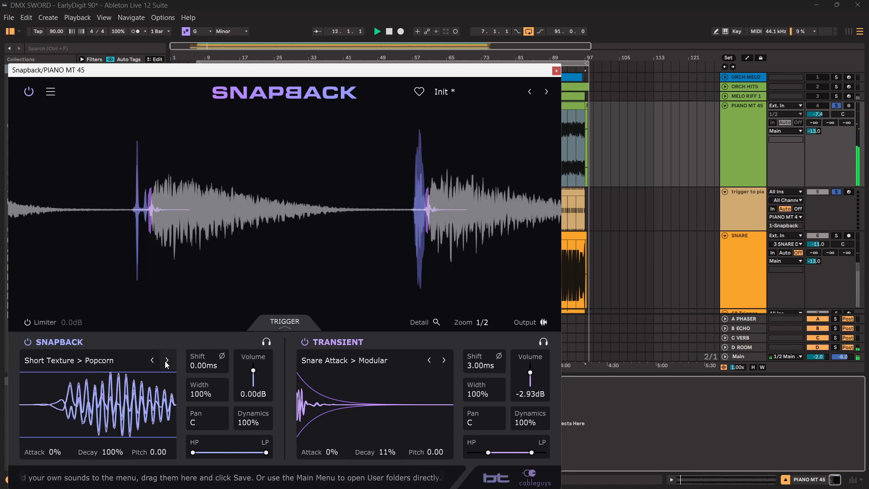
click(166, 360)
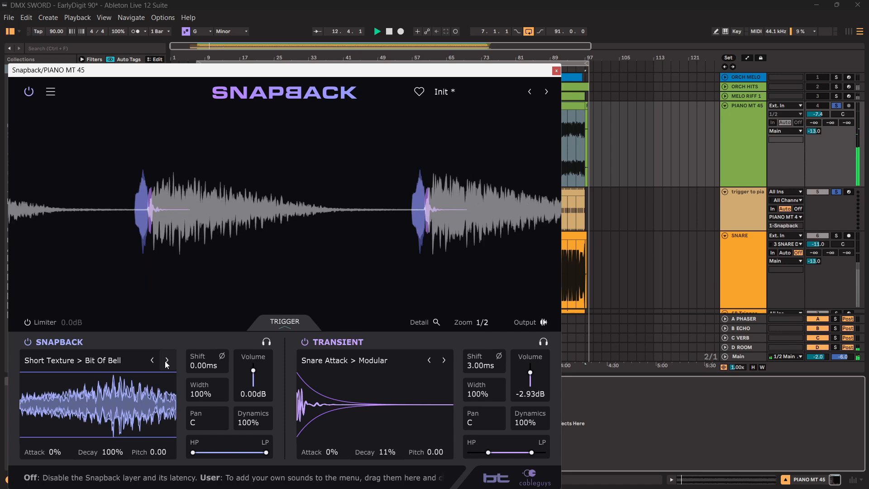
click(166, 361)
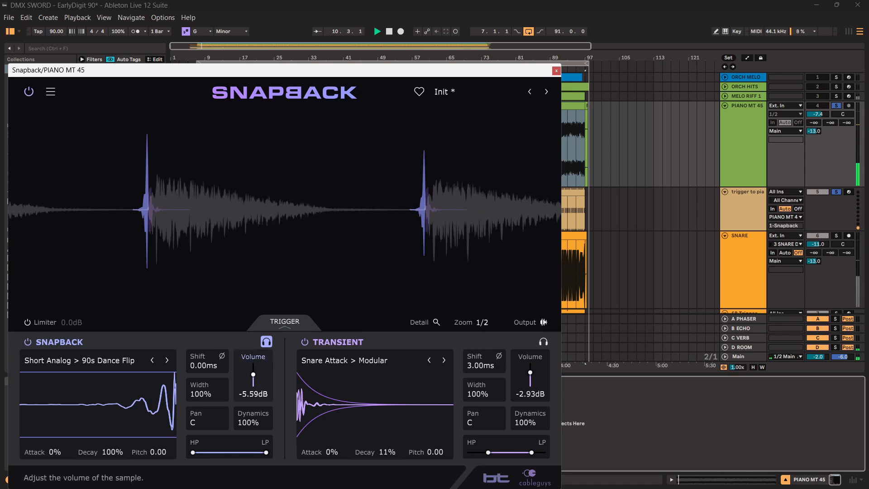
Set the Dance Flip layer volume around -11.6 dB and delay it by 1 ms.
drag(253, 377, 253, 385)
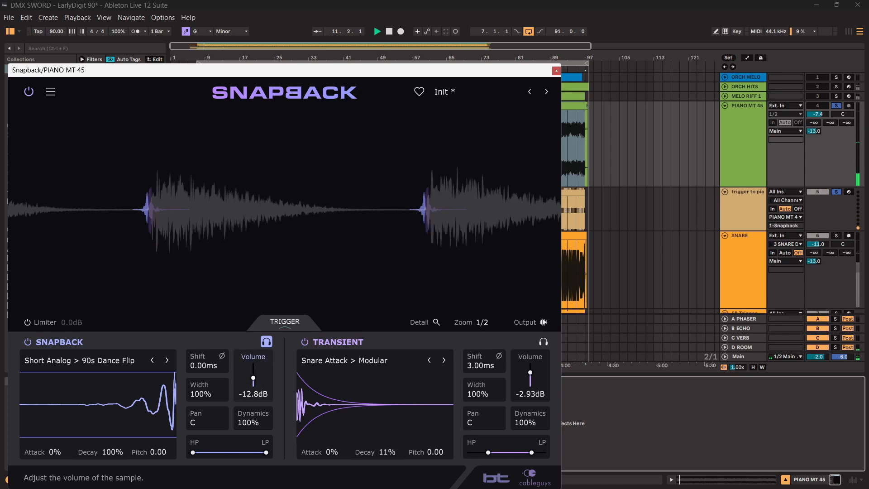
drag(253, 379, 253, 372)
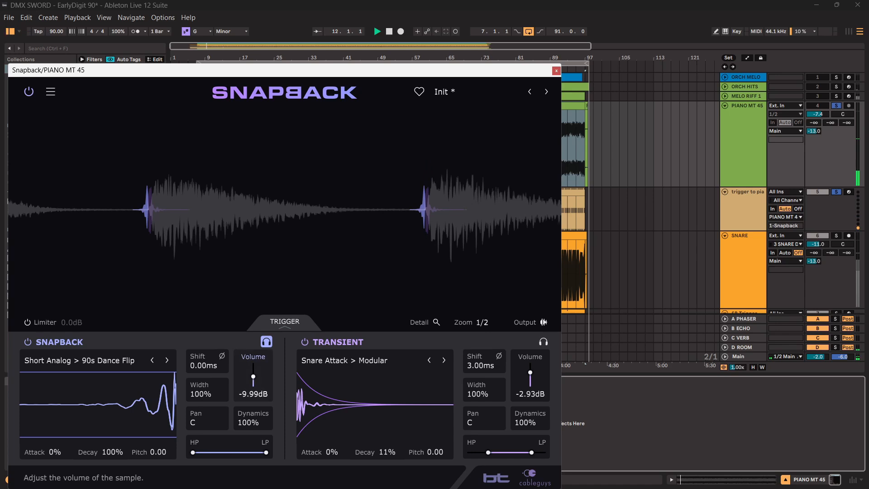
drag(252, 380, 252, 377)
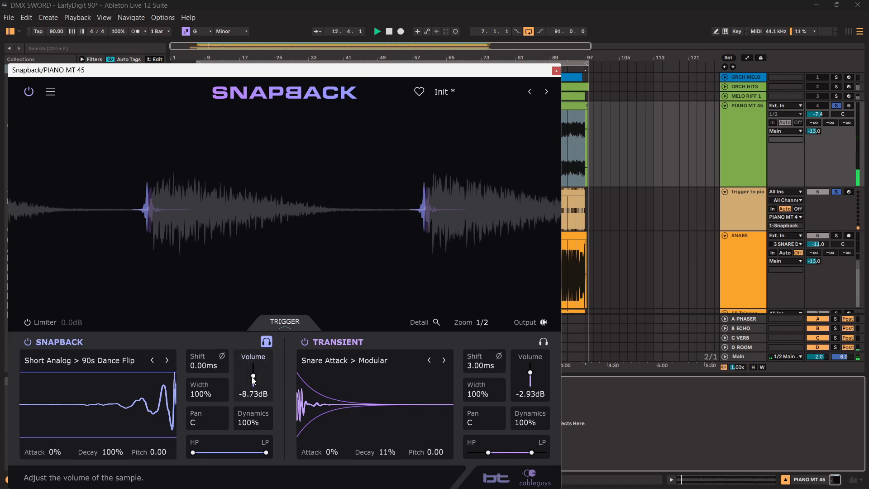
drag(253, 377, 253, 381)
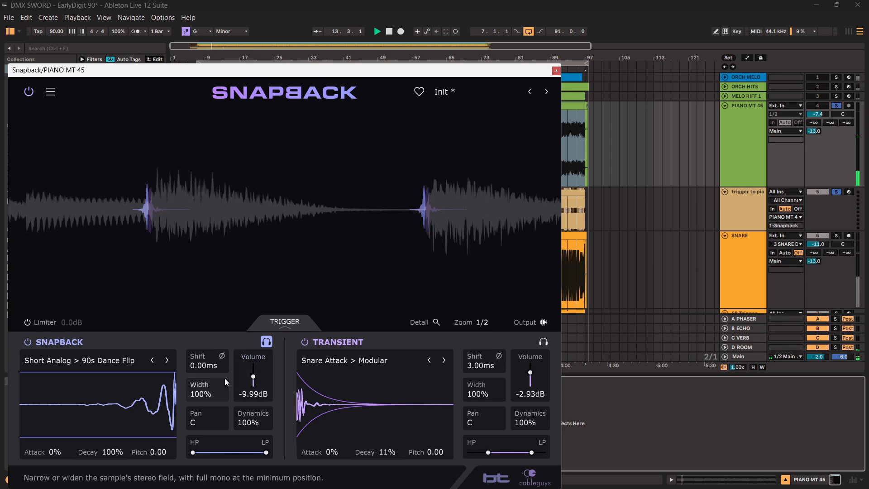
drag(206, 365, 207, 359)
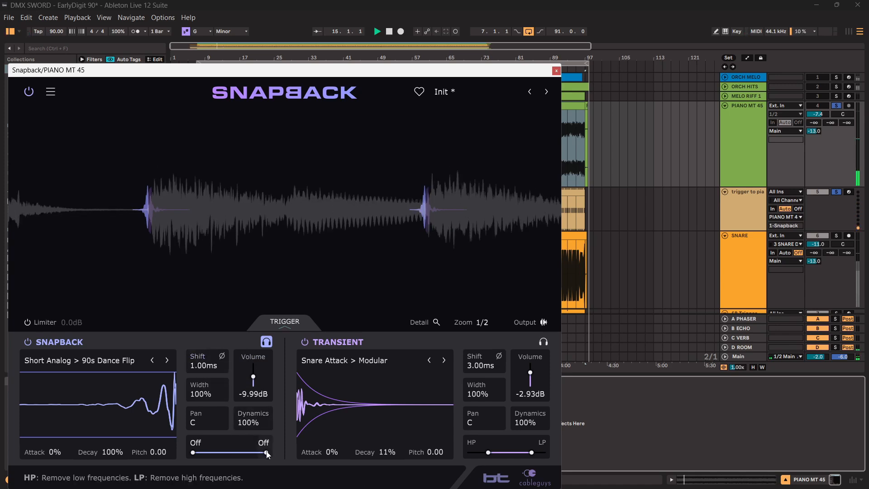
Band-limit the layer to 91.4 Hz–2.55 kHz, attack 79%, and lower the transient to -5.59 dB.
drag(192, 453, 246, 452)
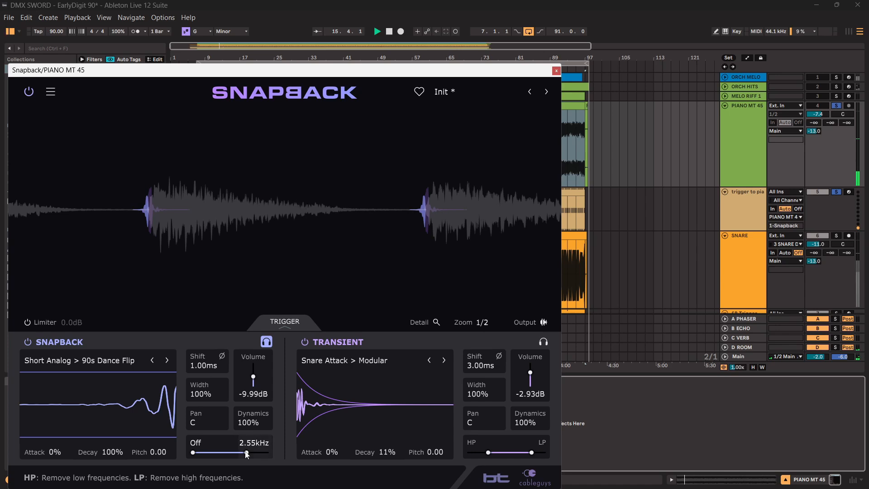
drag(192, 452, 207, 453)
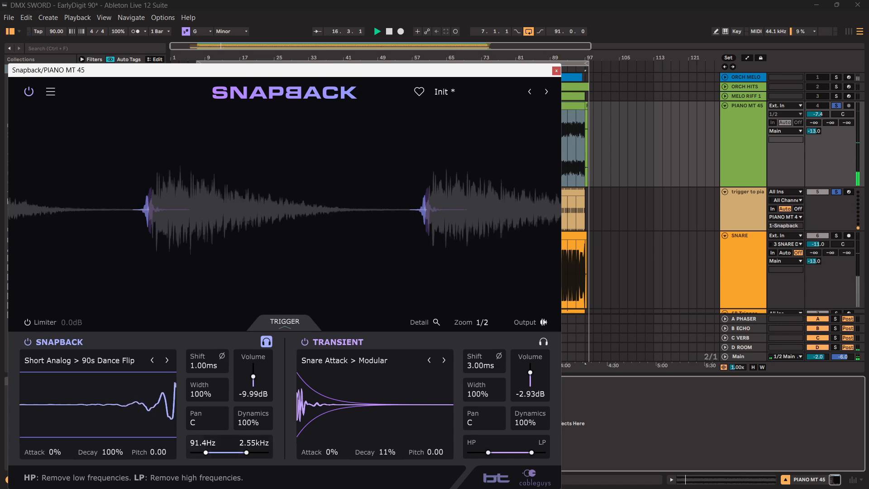
drag(204, 452, 212, 452)
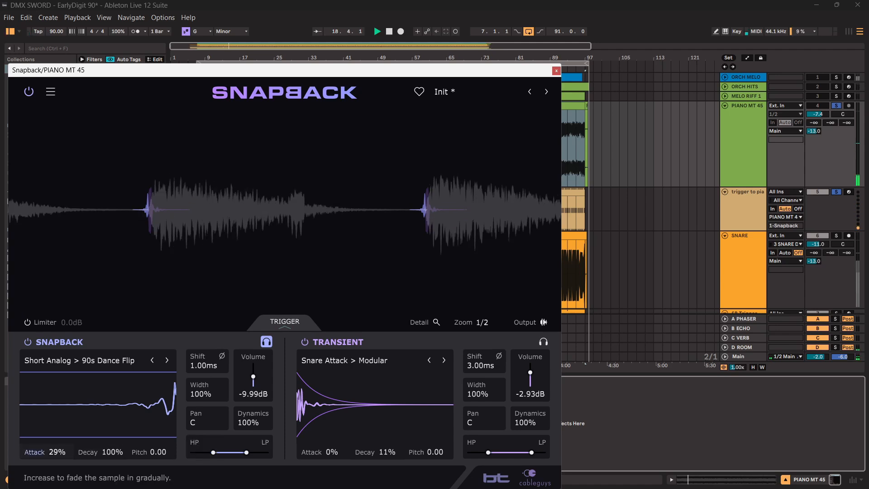
drag(34, 451, 50, 451)
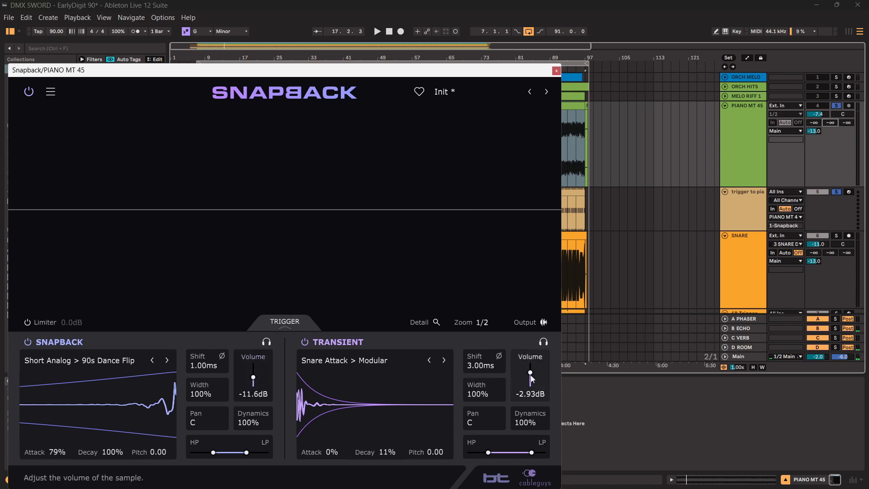
drag(529, 372, 529, 377)
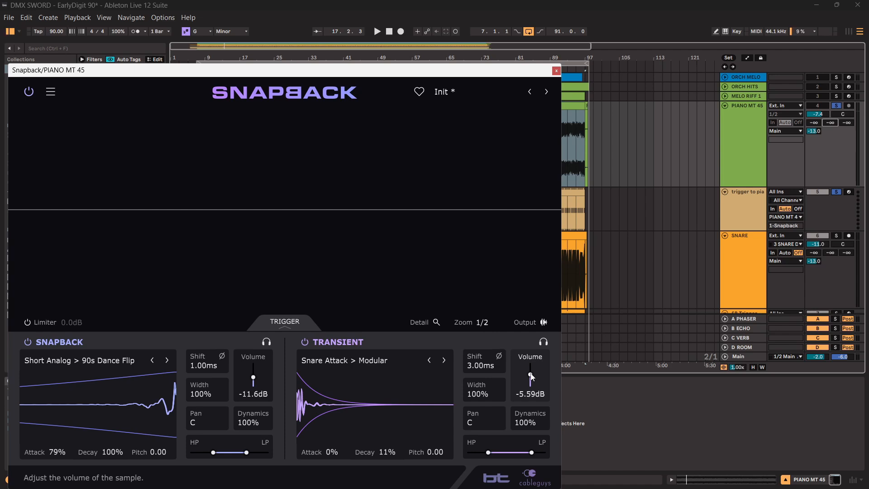
Close the piano Snapback and show the session mixer to add Snapback after Echo on B ECHO.
click(556, 71)
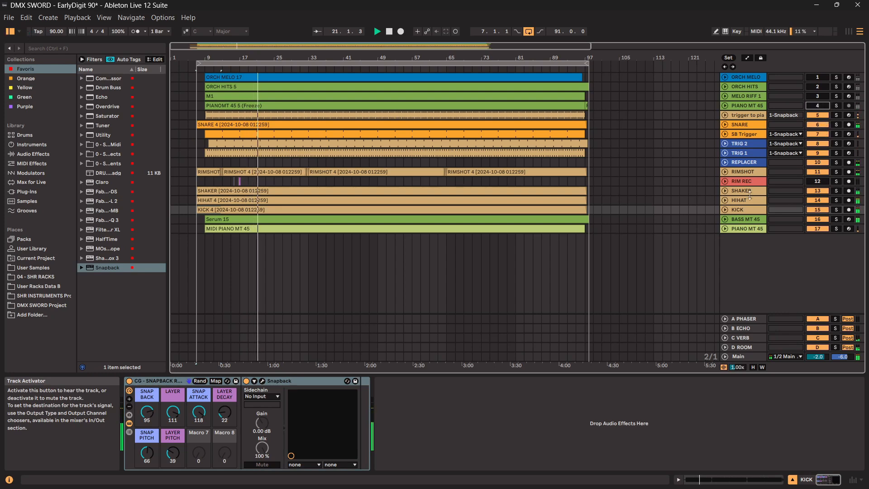
click(262, 381)
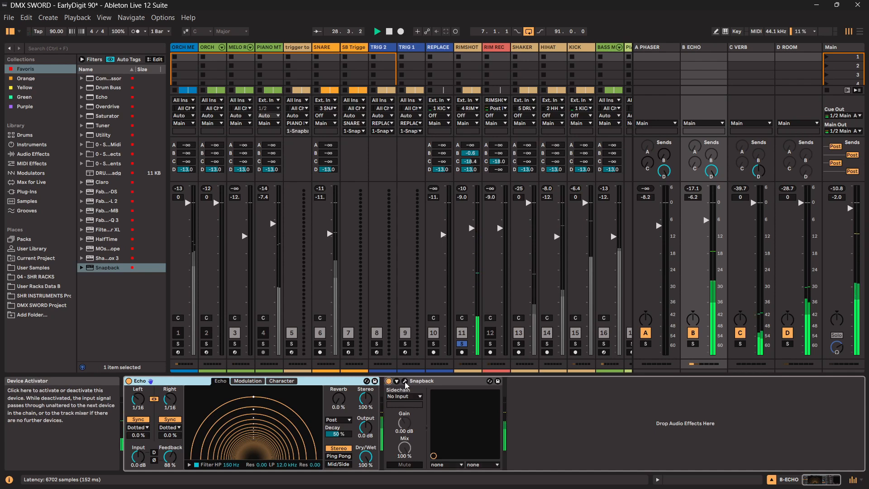
Review the B ECHO return's Snapback settings and close its editor.
click(404, 383)
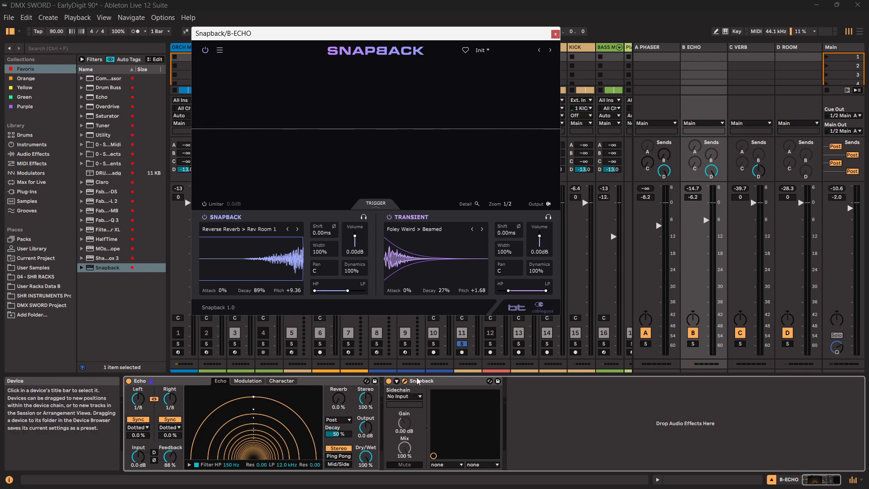
click(219, 50)
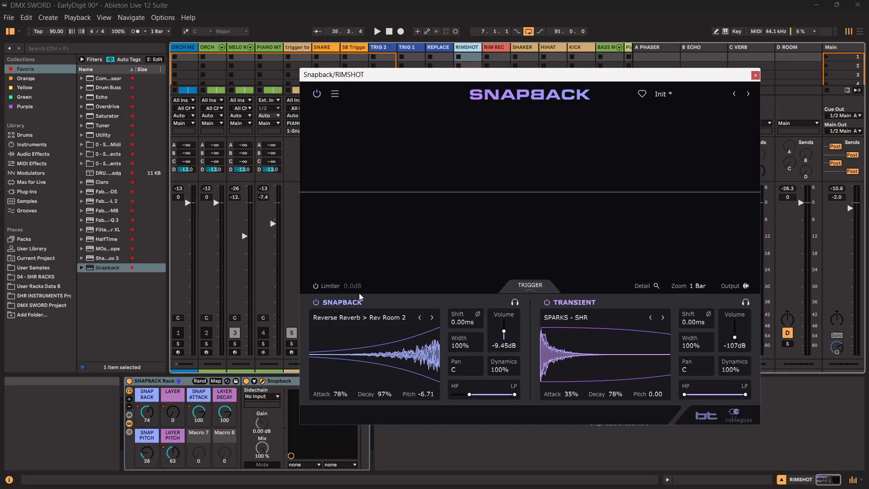
mouse_move(338, 352)
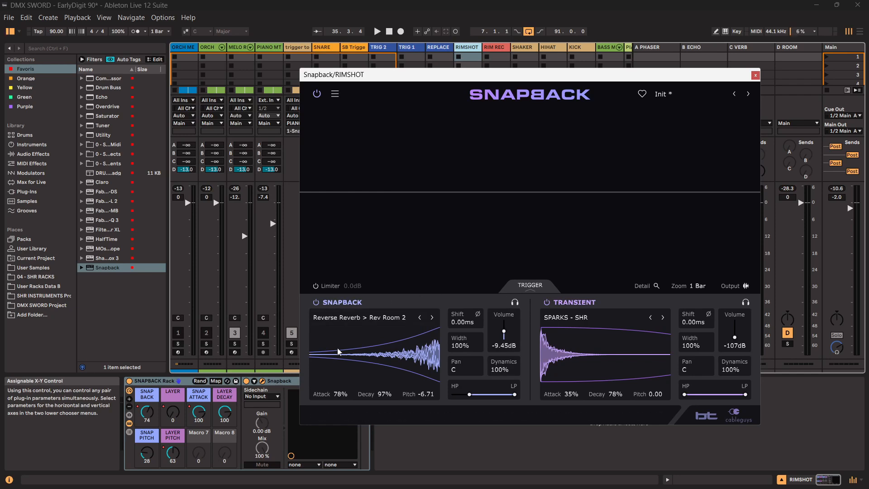
mouse_move(636, 304)
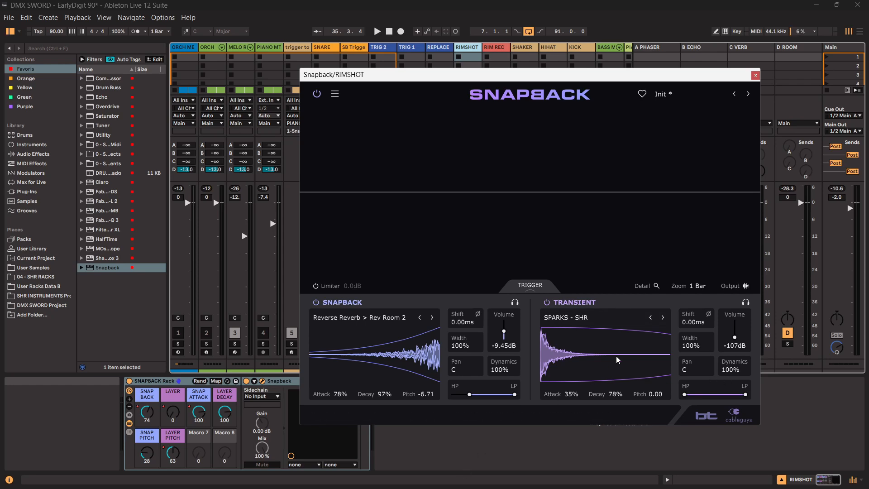
click(662, 317)
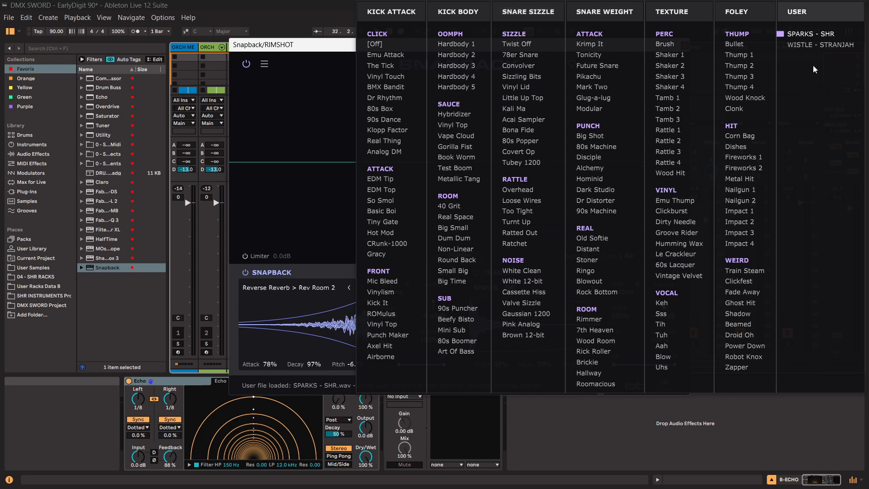
mouse_move(802, 20)
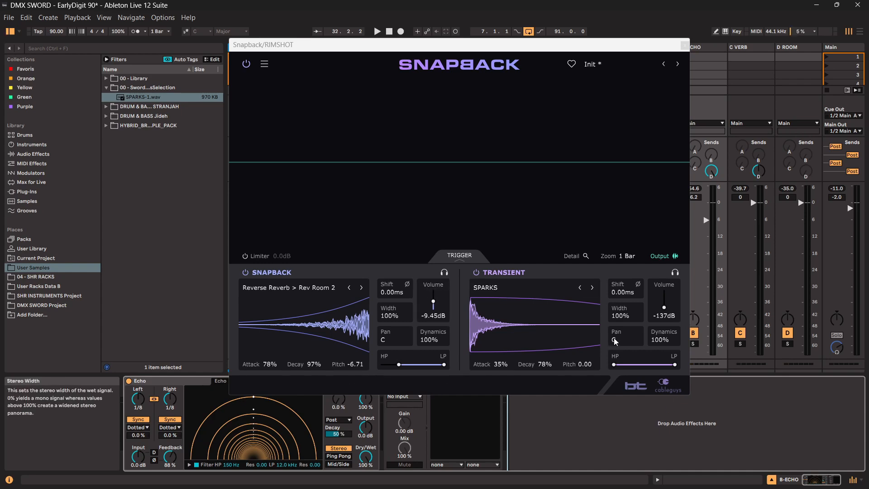
mouse_move(664, 345)
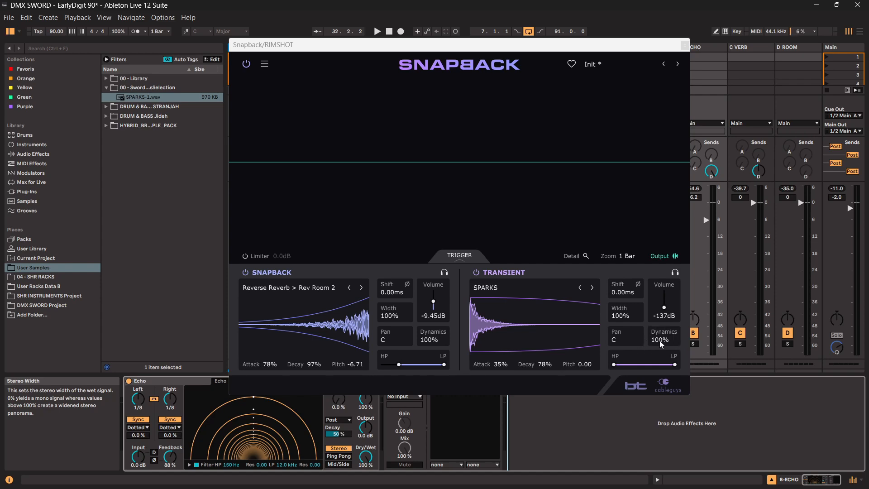
Drag the SPARKS transient's volume down to -137 dB on the rimshot Snapback.
drag(664, 339, 664, 360)
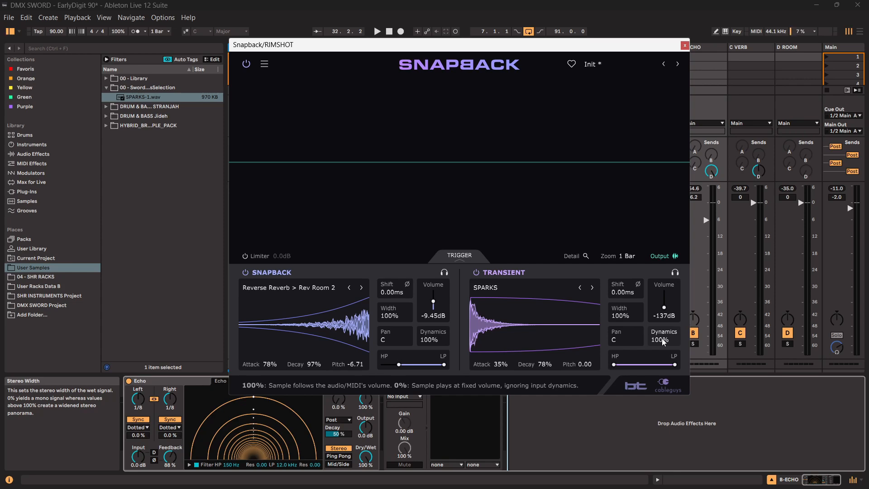
drag(663, 338, 663, 343)
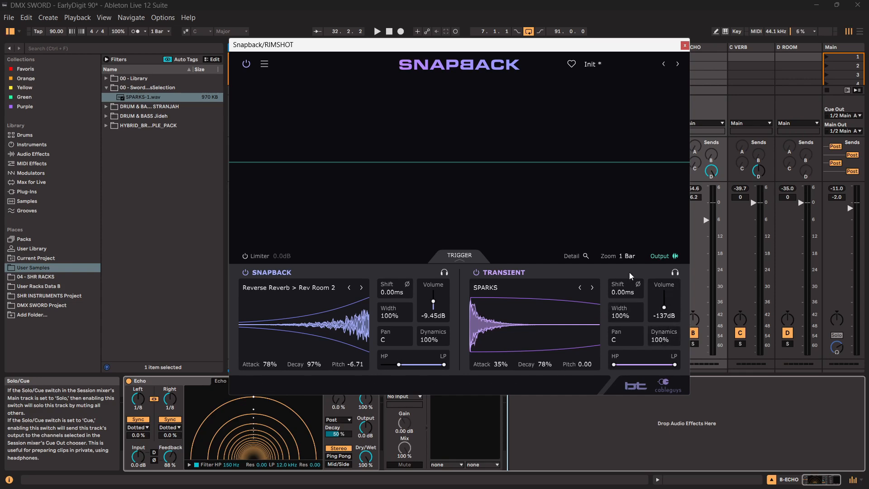
mouse_move(624, 291)
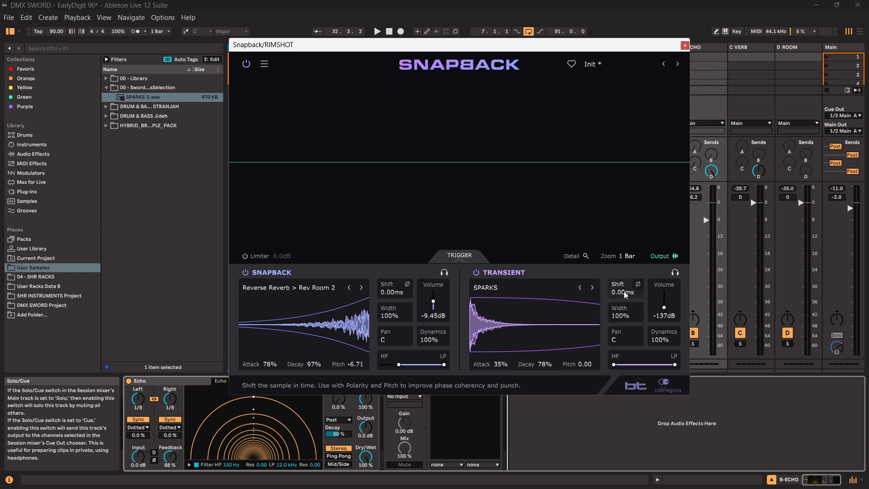
mouse_move(622, 294)
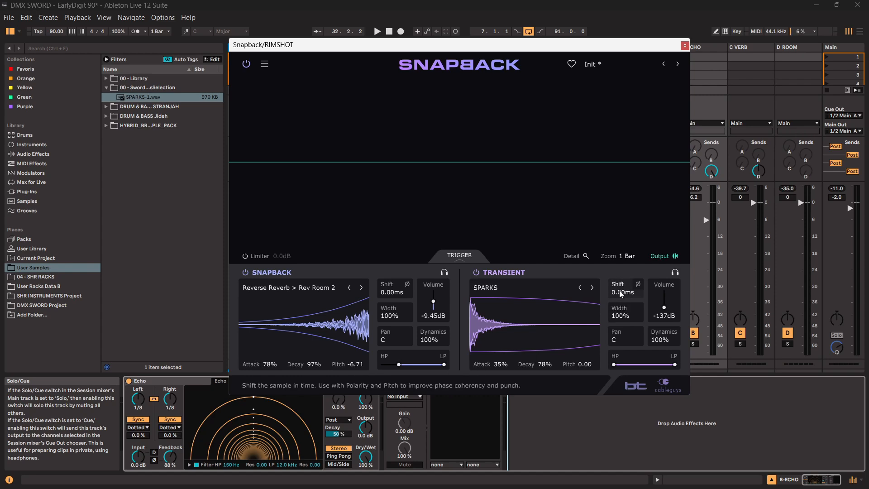
mouse_move(638, 284)
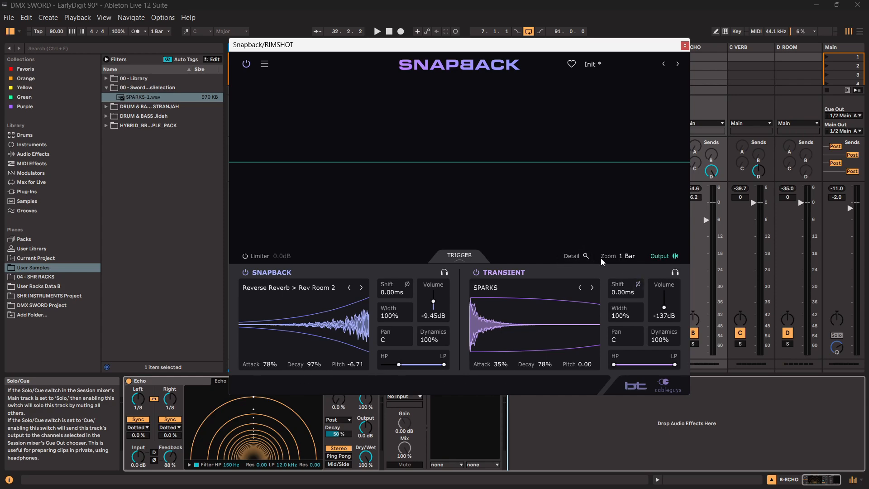
mouse_move(573, 256)
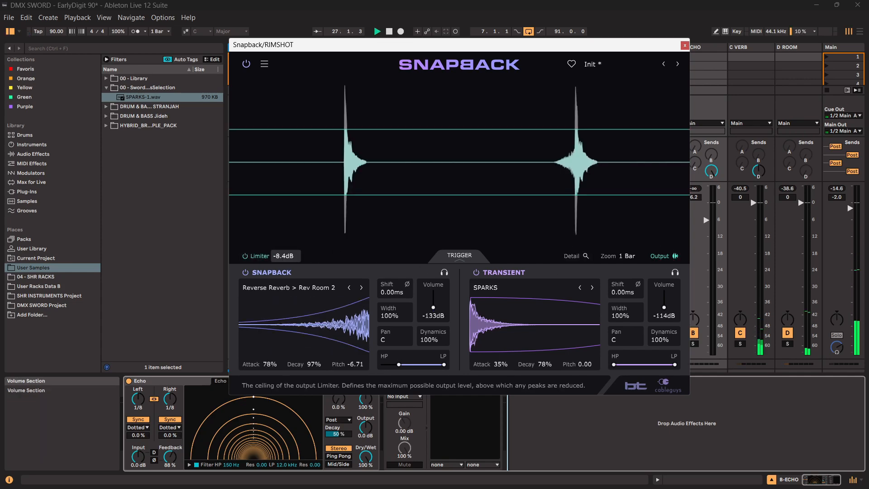
Drag the Rev Room 2 layer's Attack from 78% down to 55%.
drag(433, 299, 432, 291)
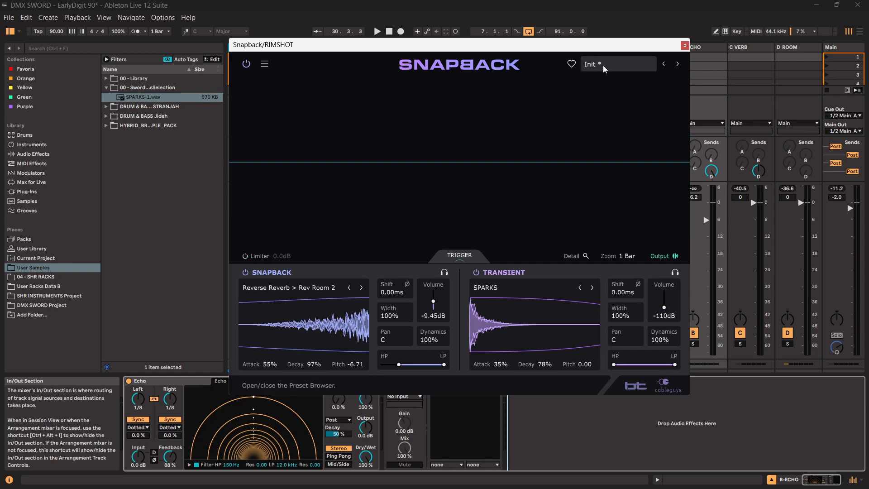
Show the Whip snare-and-clap preset list in Snapback on 18-RIMSHOT 4.
click(592, 64)
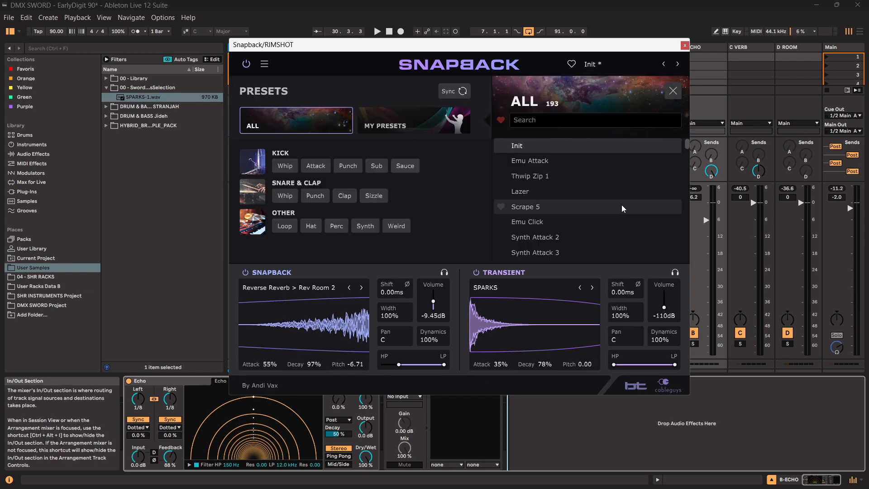
scroll(down, 3)
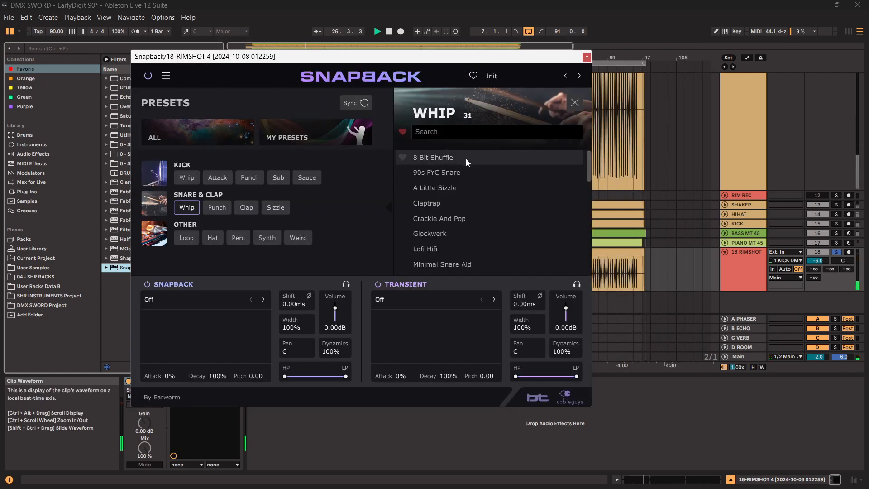
Audition 8 Bit Shuffle, 90s FYC Snare, A Little Sizzle, Crackle And Pop, Prince of Snares and Reverse Snare.
click(433, 157)
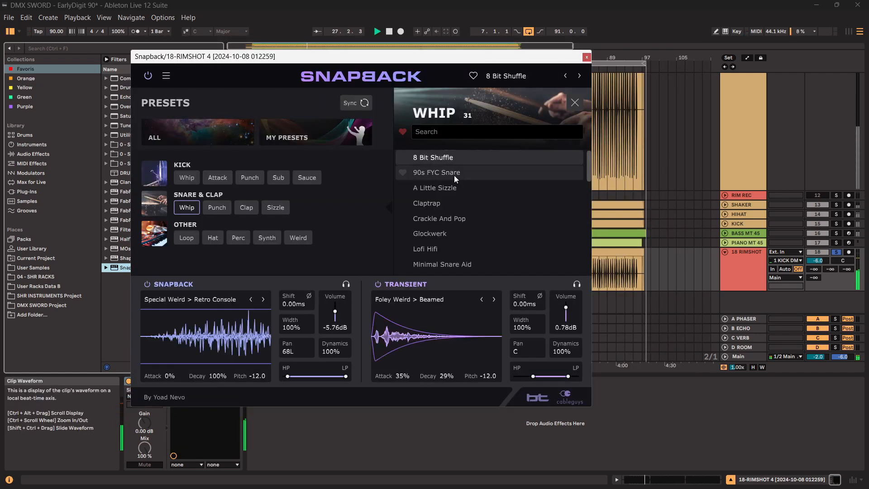
click(436, 173)
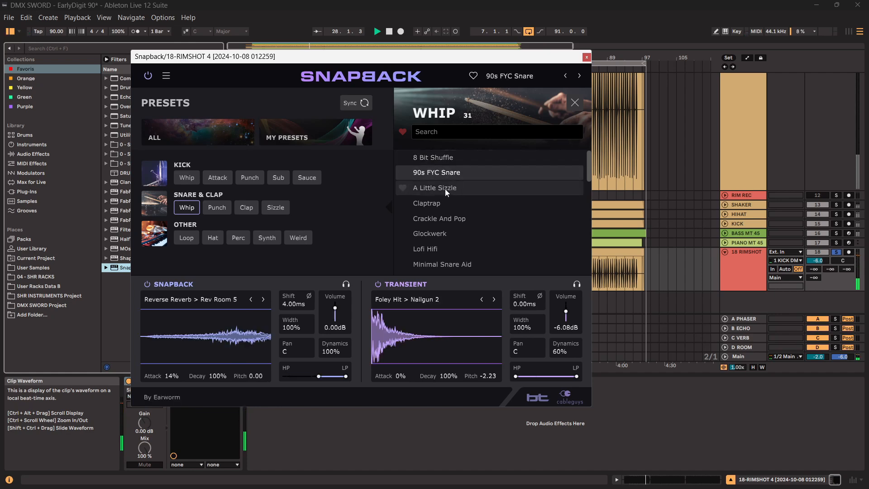
click(434, 188)
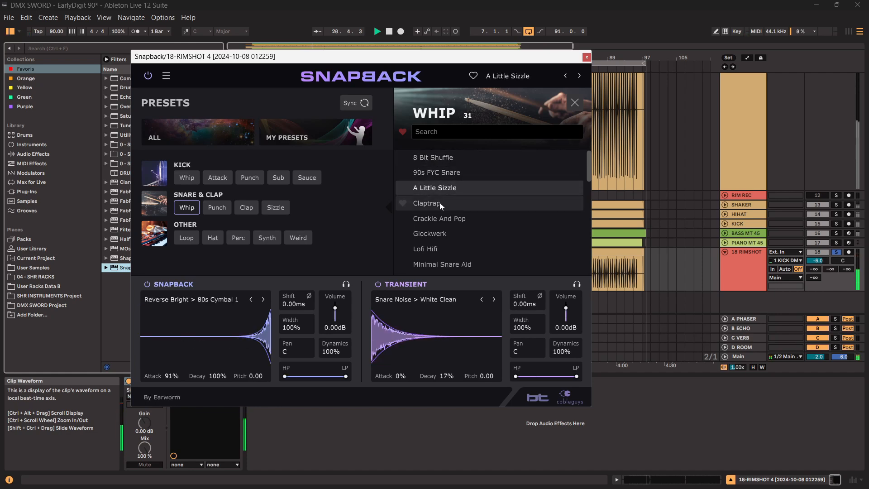
click(439, 217)
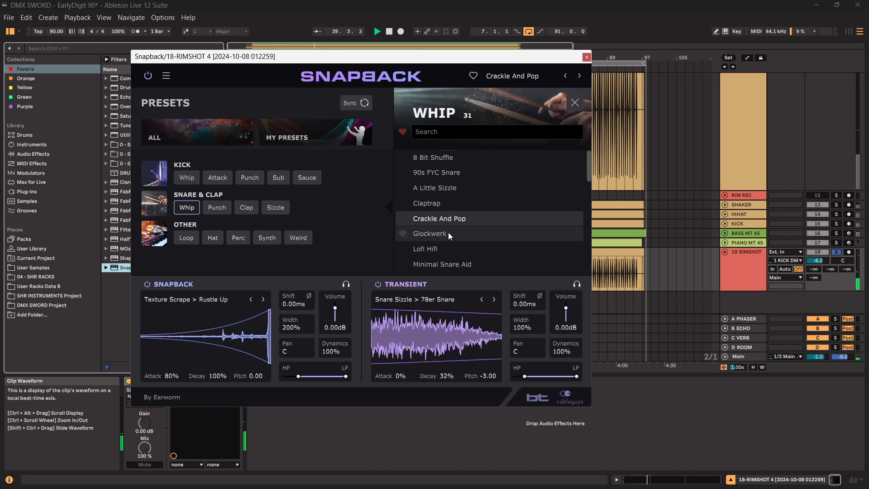
click(430, 233)
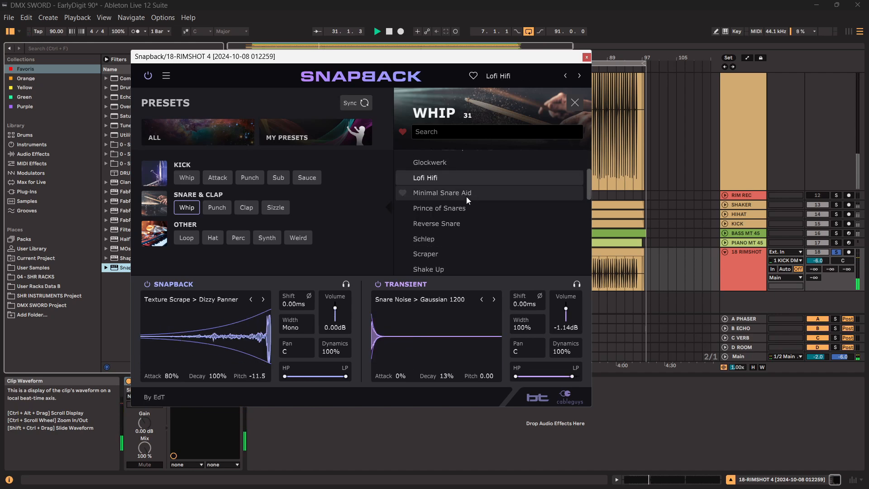
click(438, 208)
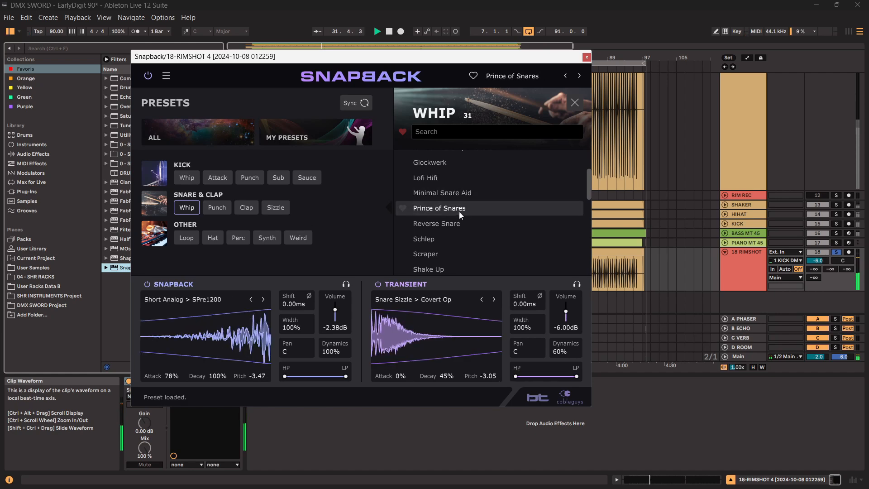
click(436, 223)
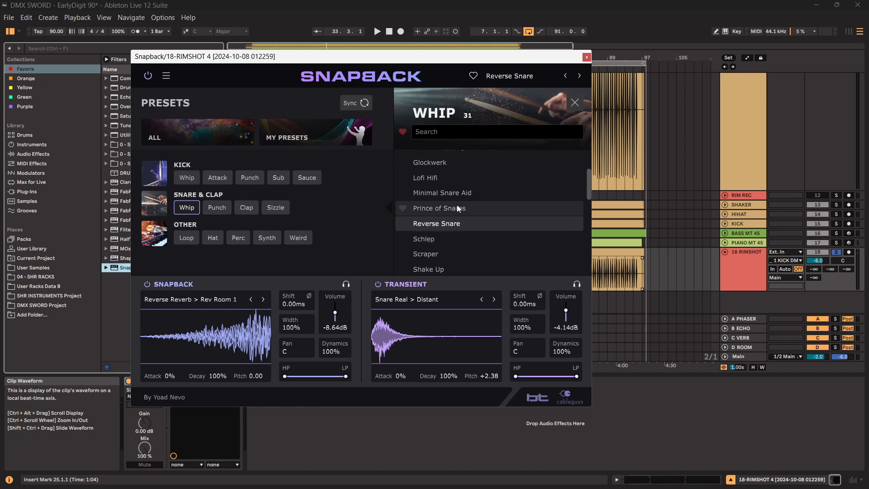
Audition Snare Flip Hit, Snare Nuances and Snare Whip Trigger, then leave Whip Snare 03 loaded.
scroll(down, 3)
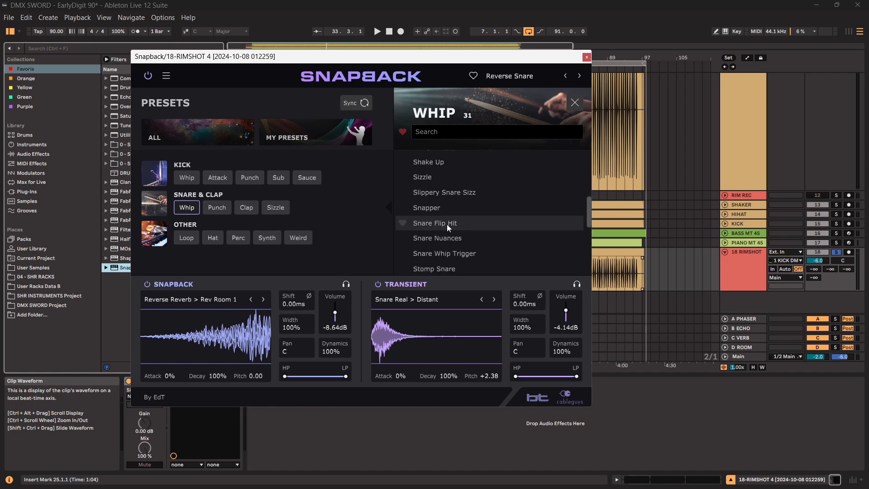
click(435, 223)
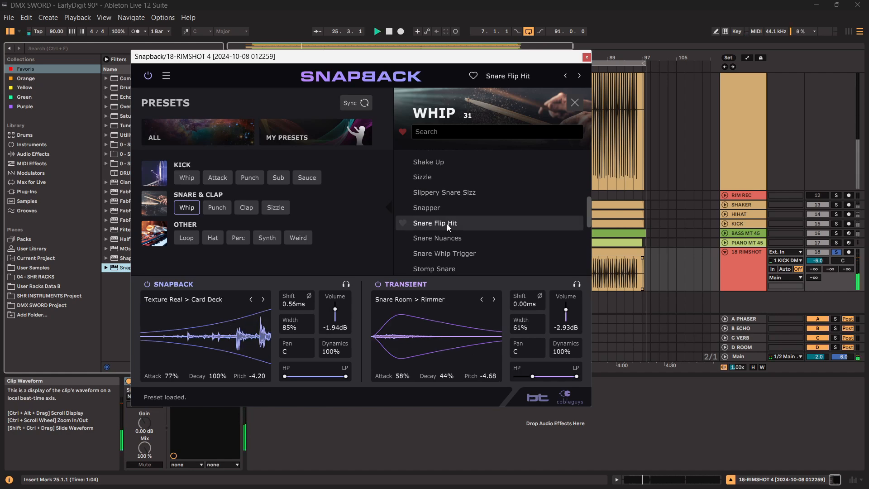
click(436, 237)
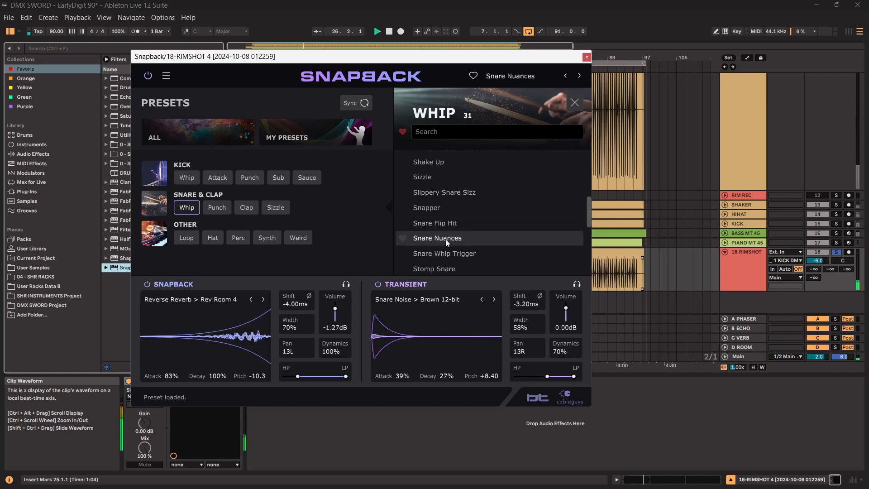
click(444, 254)
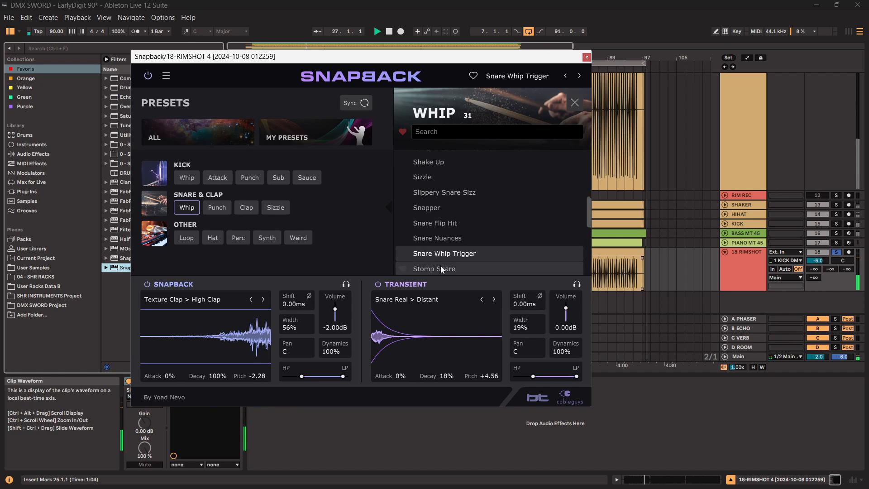
click(437, 222)
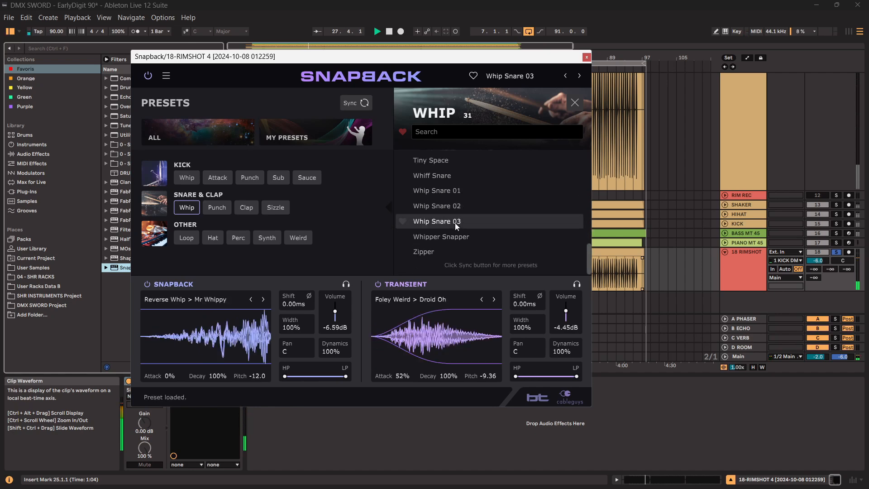
click(400, 31)
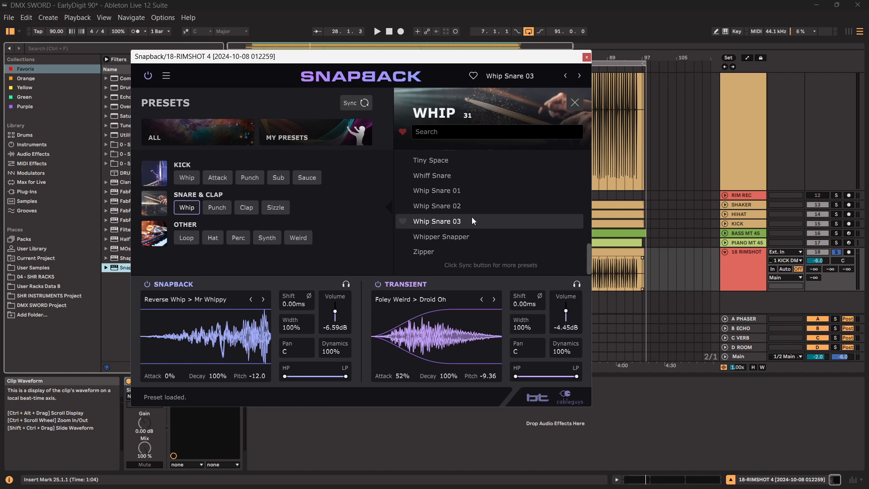
Audition the kick Whip presets Bright Click and Scrape 2, ending on Thwip Zip 2.
scroll(down, 3)
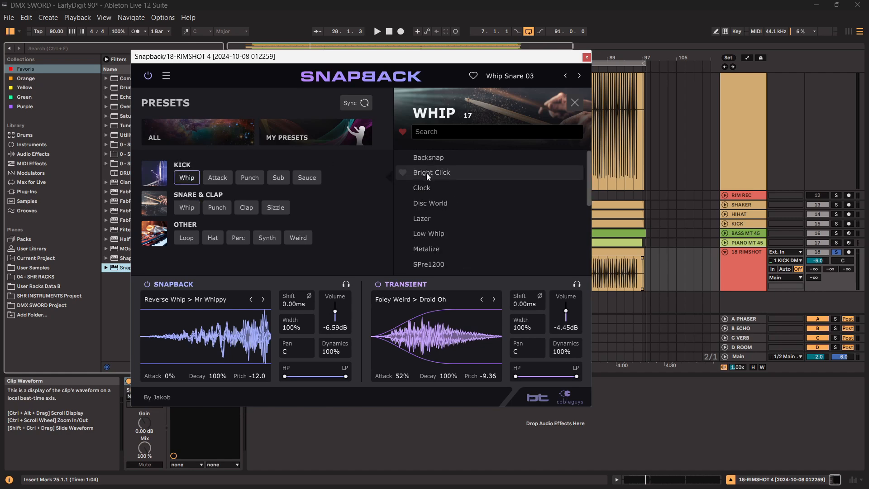
click(432, 172)
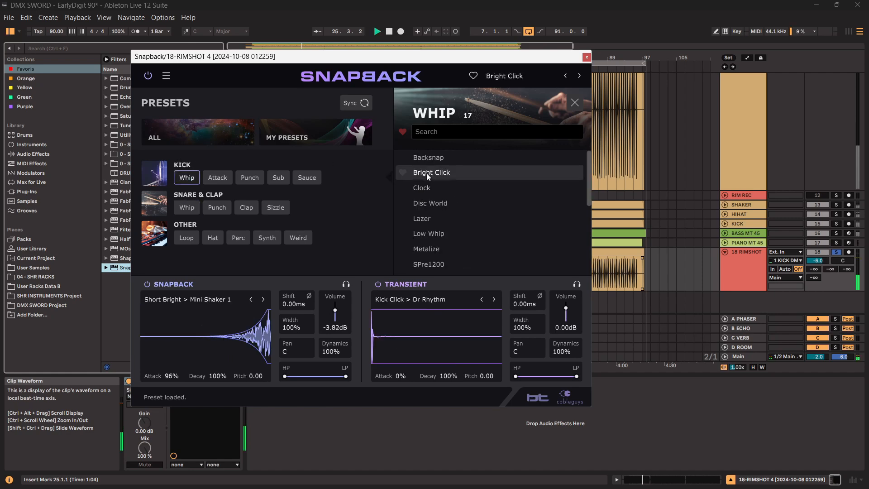
click(430, 203)
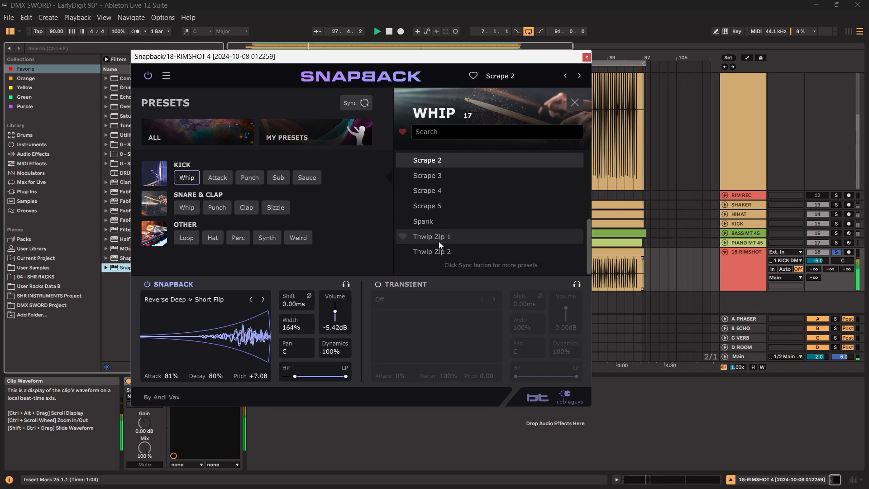
click(432, 251)
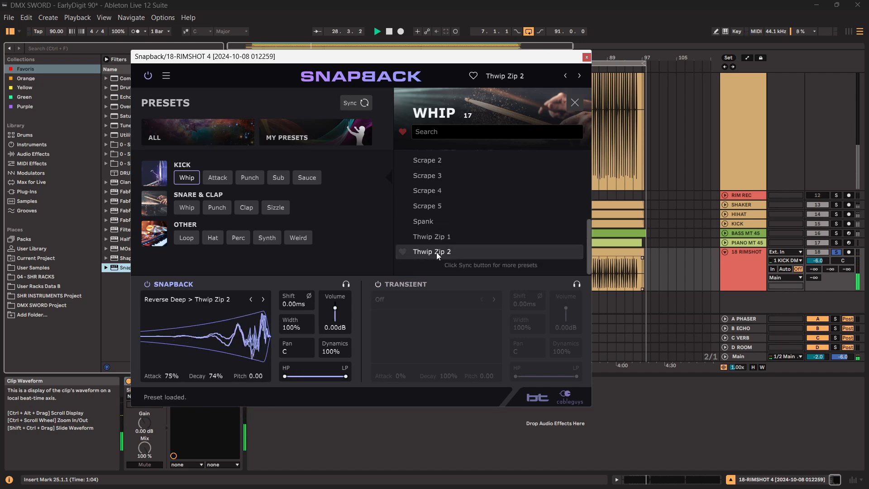
Audition the Loop presets Clickburst and General Beat Ink from the Other group.
click(186, 237)
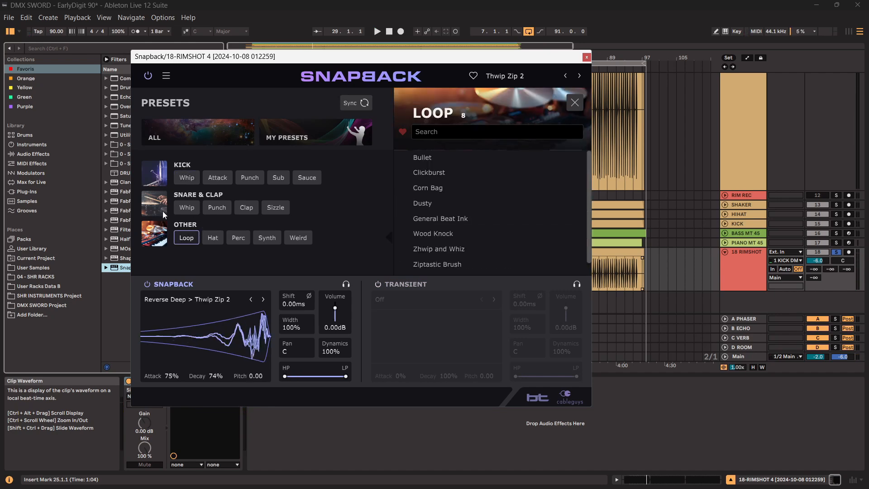
click(428, 172)
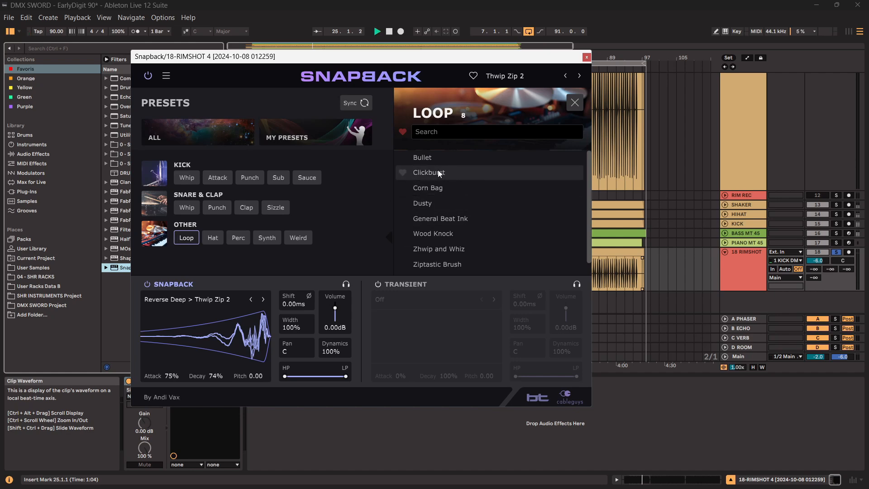
click(428, 172)
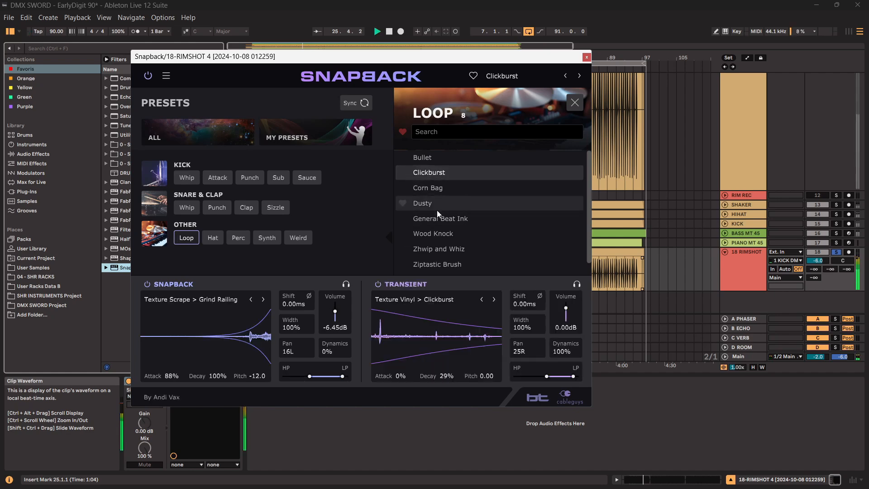
click(439, 218)
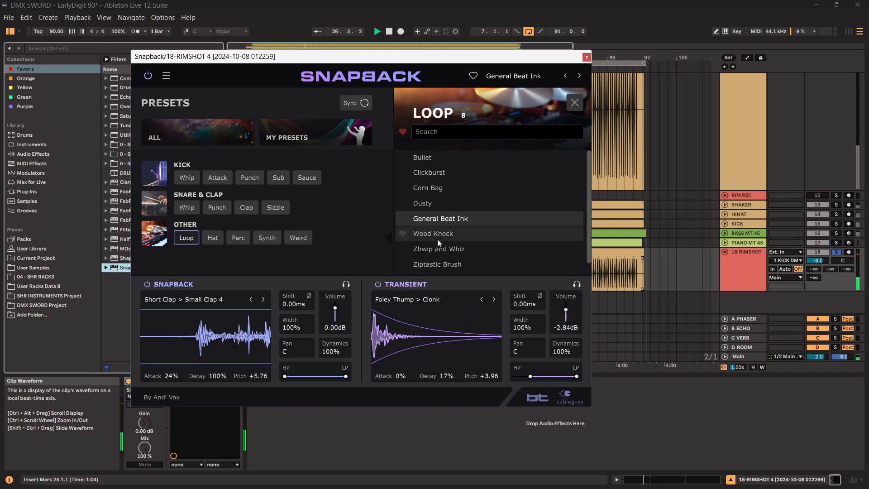
Audition the Hat presets Hi Hat Thickener, Hat Snare Synth Pop and Top Hat.
click(212, 237)
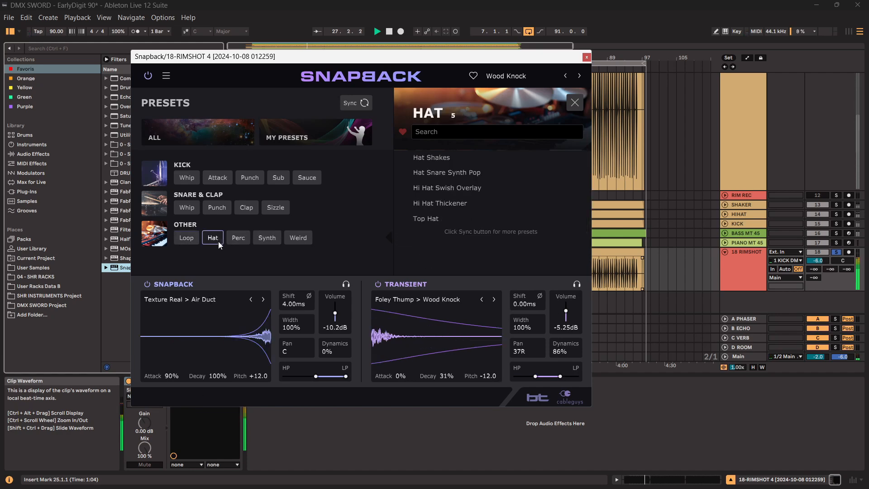
click(440, 203)
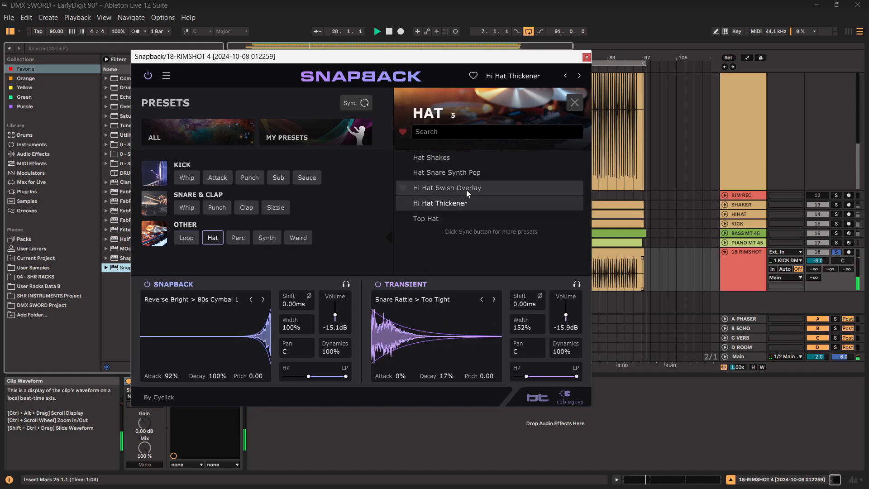
click(446, 172)
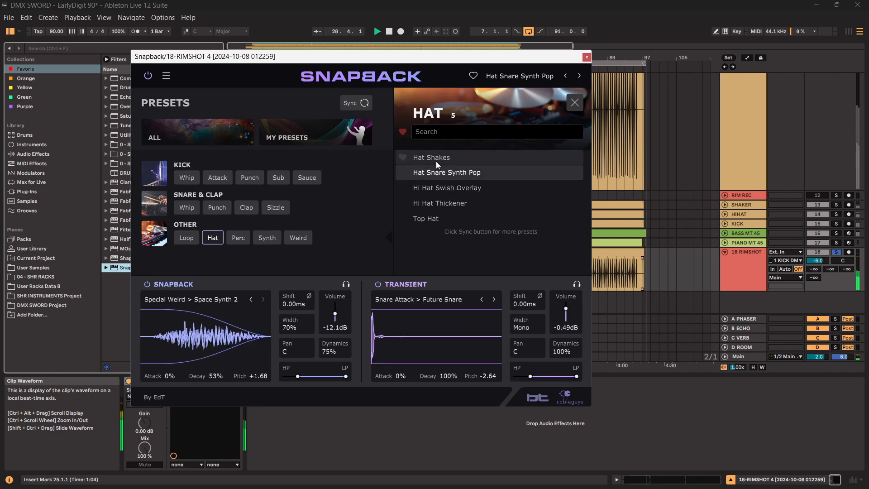
click(425, 219)
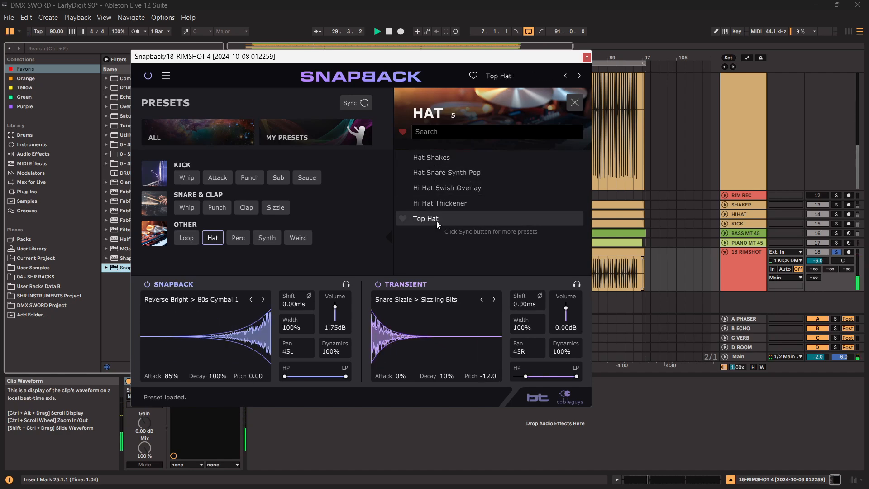
click(288, 269)
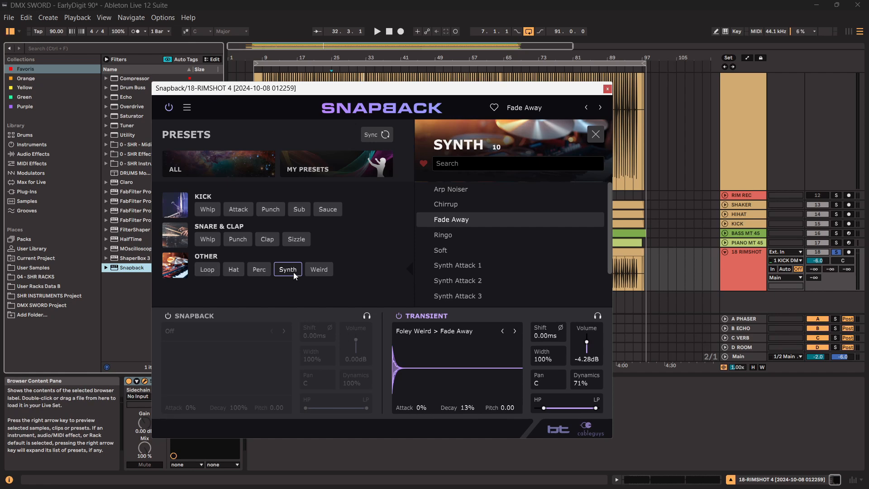
mouse_move(510, 277)
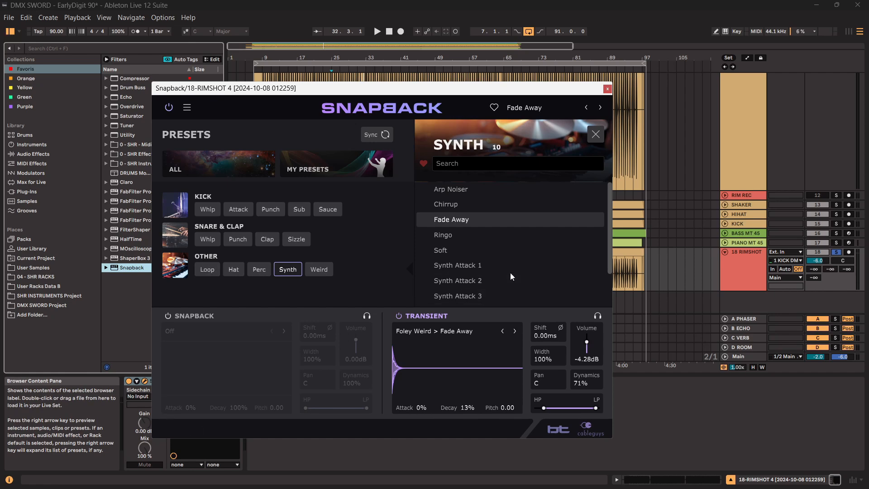